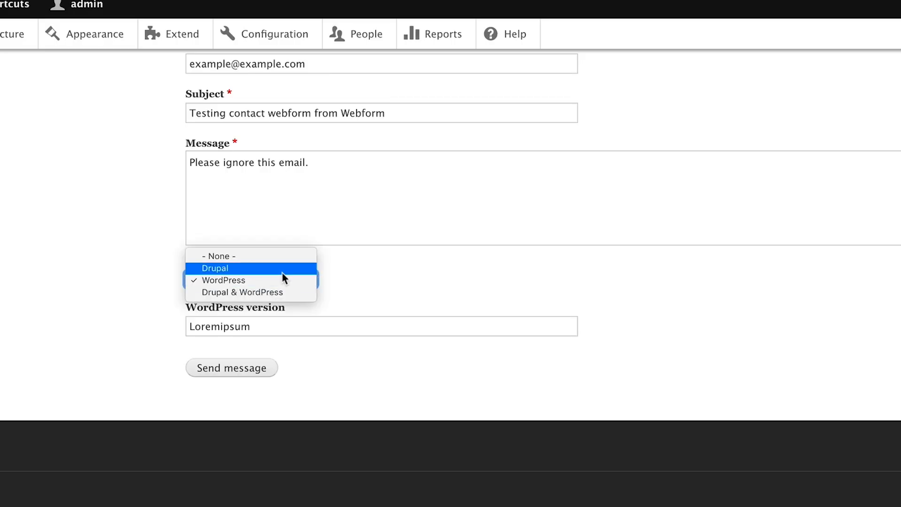
- Try Drupal in the Type select, then bring up WordPress version's visibility conditions
{"action": "left_click", "coordinate": [215, 268]}
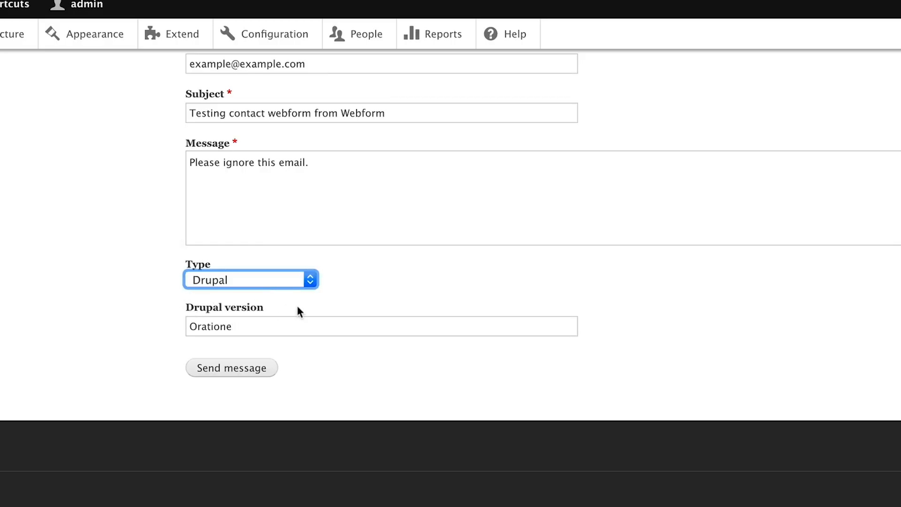
{"action": "left_click", "coordinate": [250, 279]}
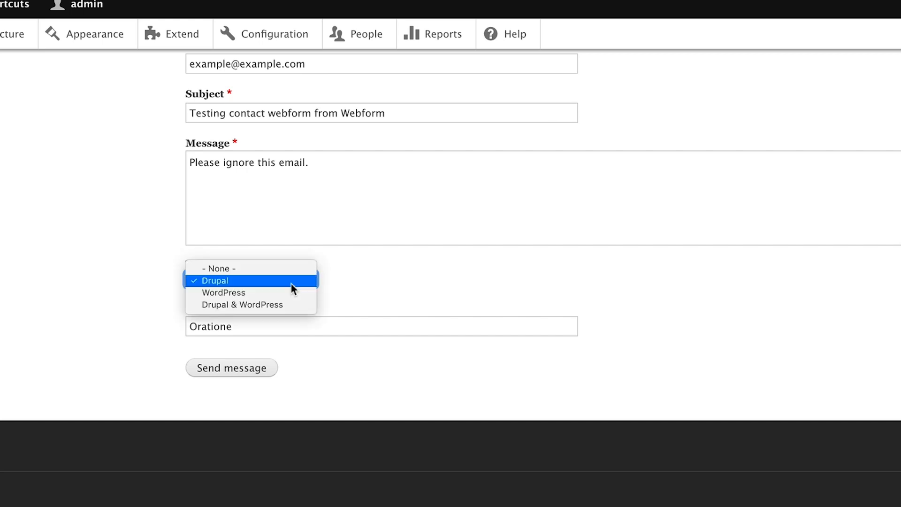
{"action": "left_click", "coordinate": [242, 305]}
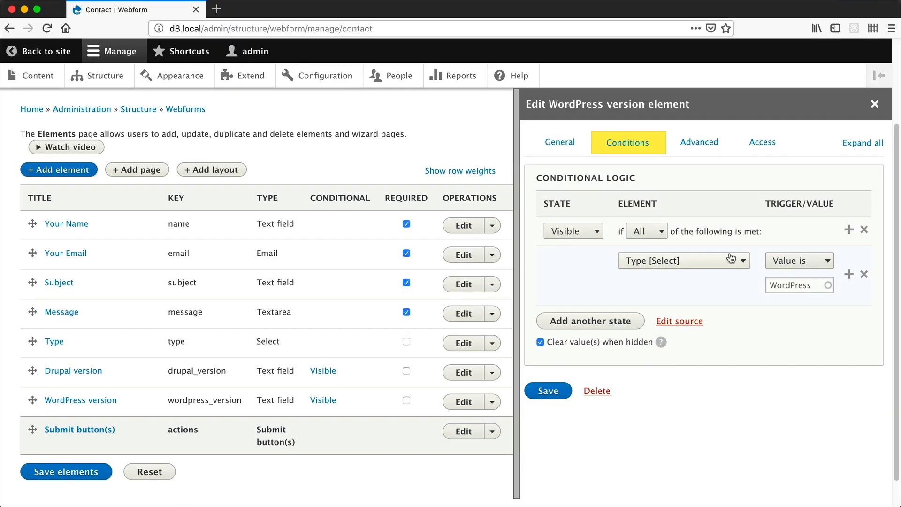
- Close the element editor and return to the site's home page
{"action": "left_click", "coordinate": [798, 259]}
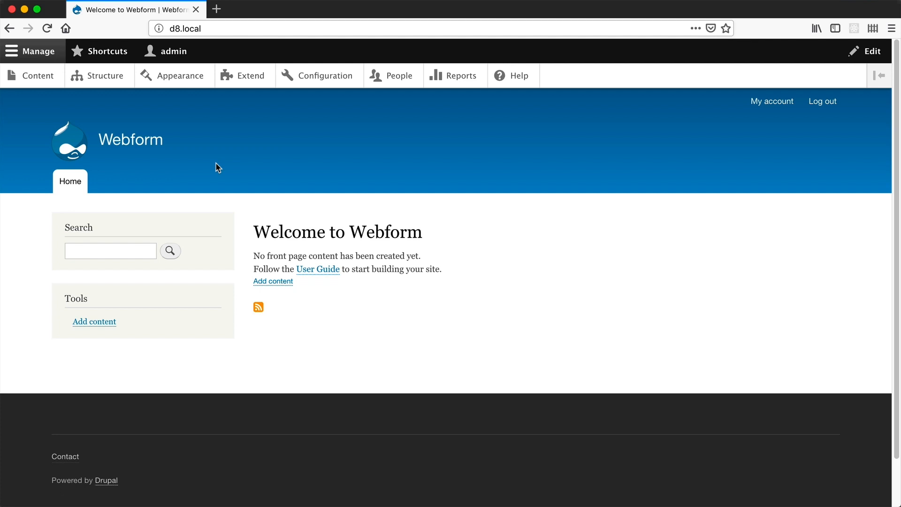
{"action": "mouse_move", "coordinate": [291, 302]}
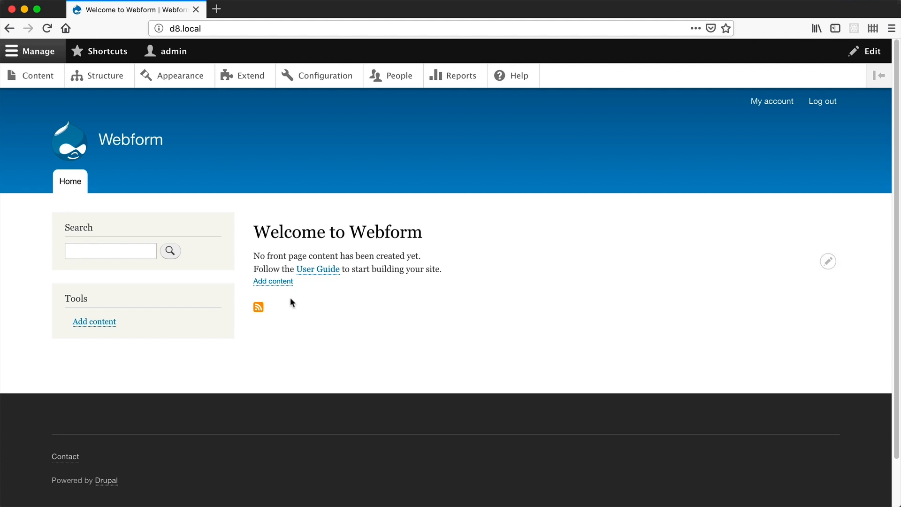
- Go through Structure > Webforms to the Contact webform's element list
{"action": "left_click", "coordinate": [105, 75]}
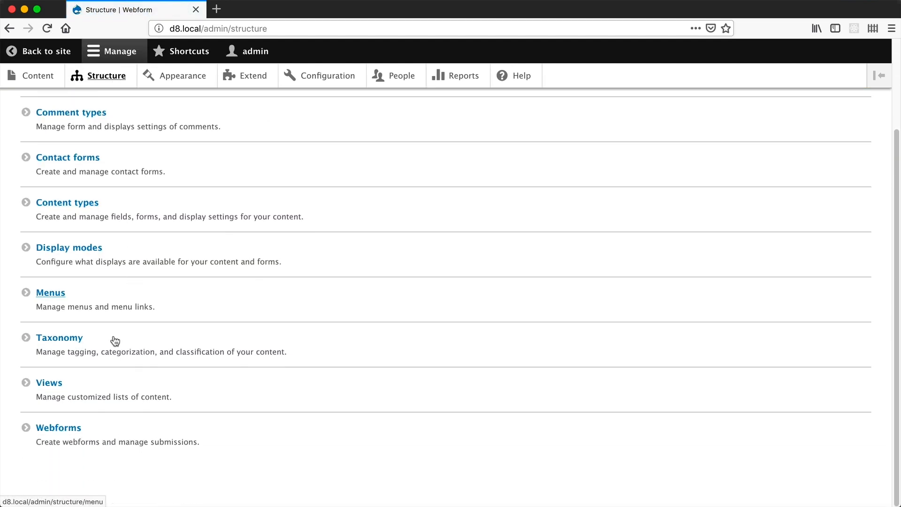
{"action": "left_click", "coordinate": [58, 427]}
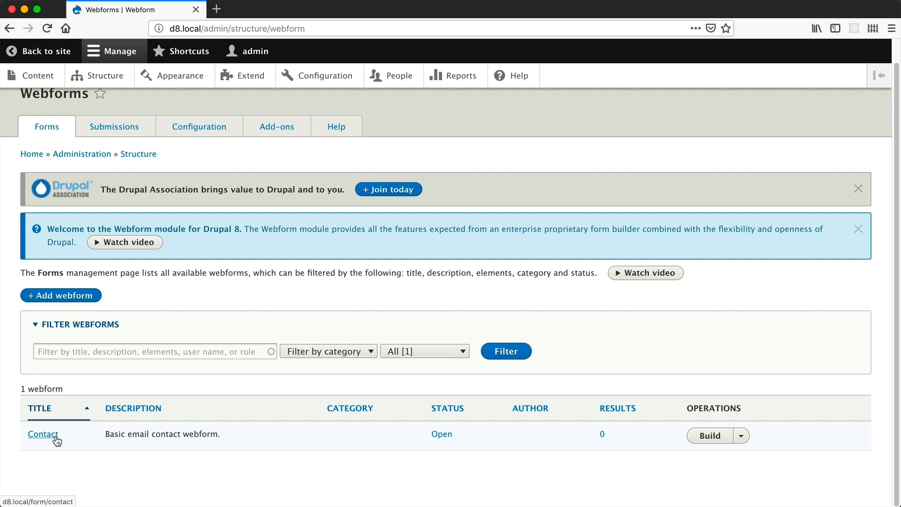
{"action": "mouse_move", "coordinate": [510, 431]}
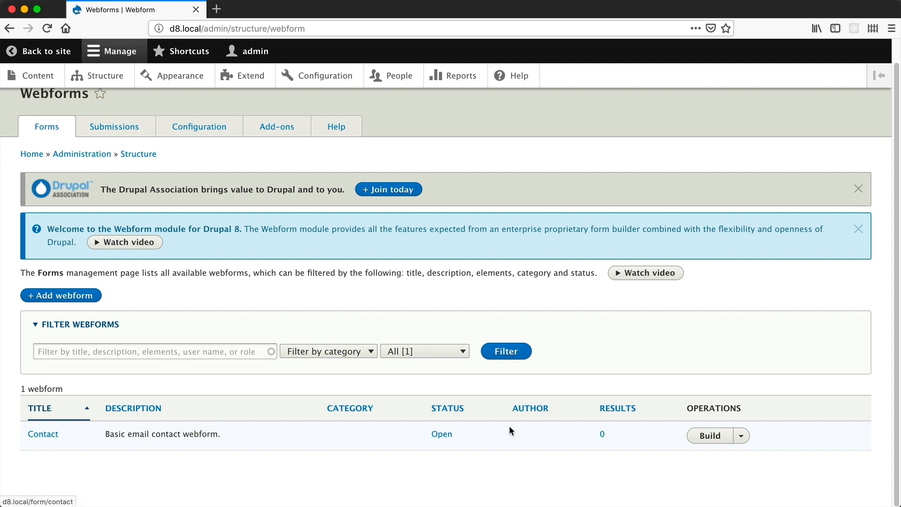
{"action": "left_click", "coordinate": [709, 435]}
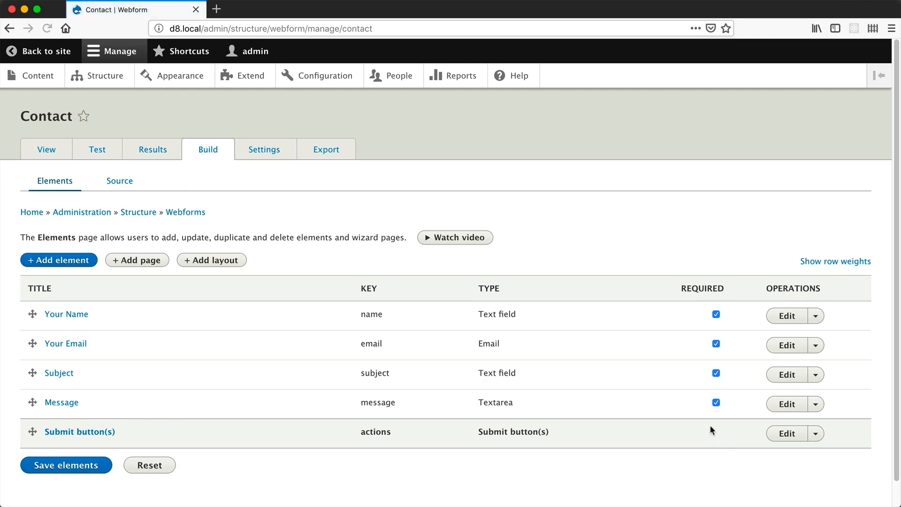
- Add a Select titled Type with options Drupal, WordPress, Drupal & WordPress, and save
{"action": "left_click", "coordinate": [58, 259]}
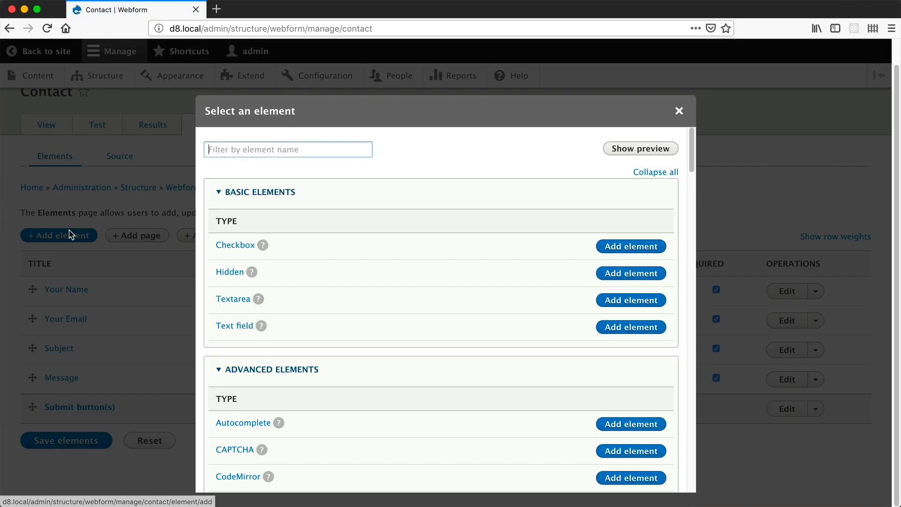
{"action": "left_click", "coordinate": [287, 149]}
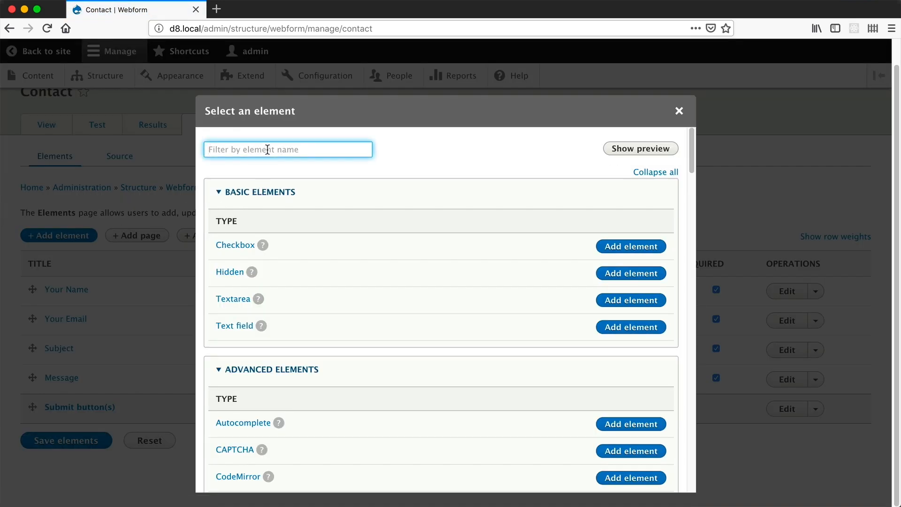
{"action": "type", "text": "sel"}
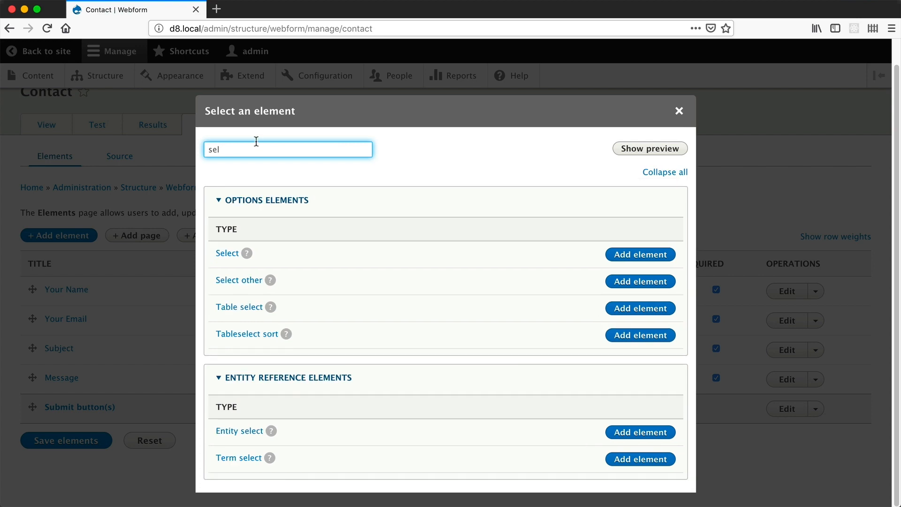
{"action": "left_click", "coordinate": [678, 110]}
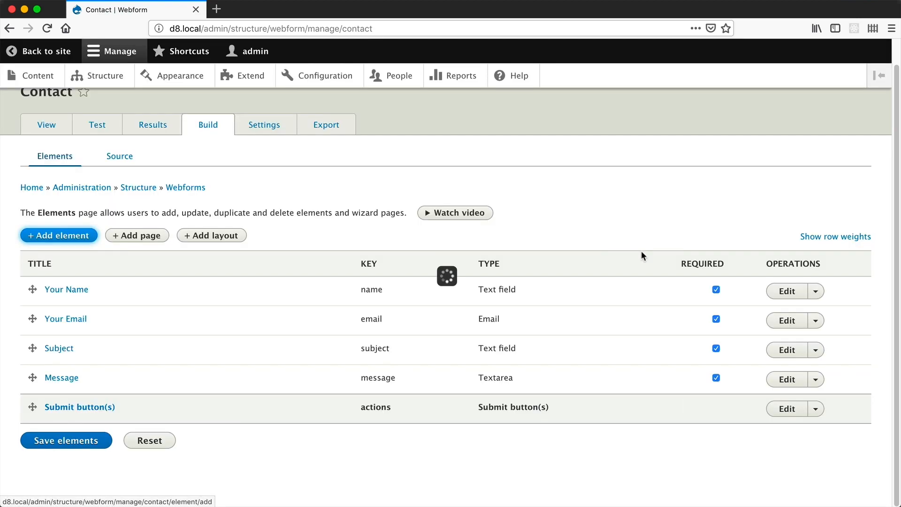
{"action": "left_click", "coordinate": [59, 235]}
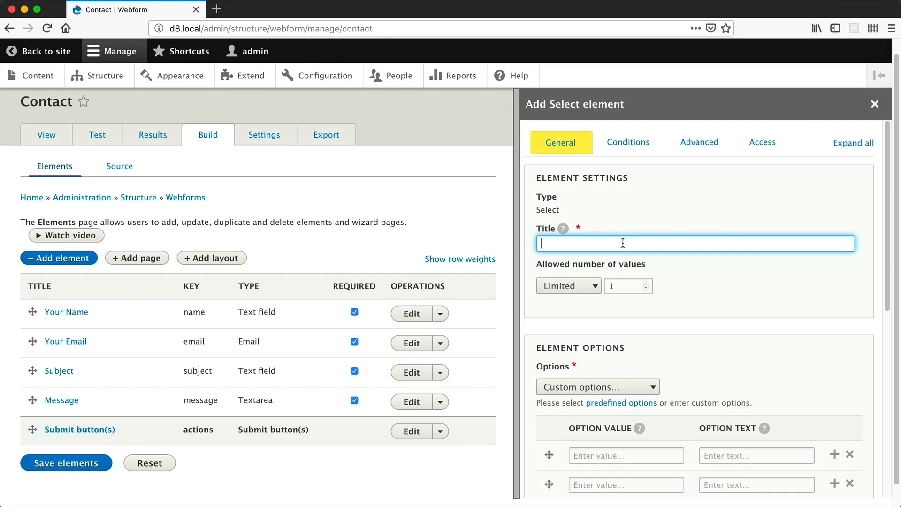
{"action": "type", "text": "Type"}
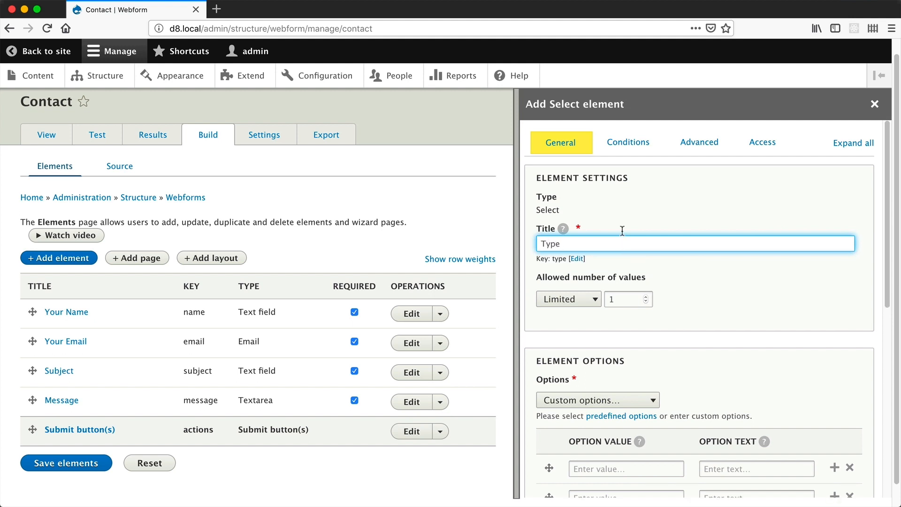
{"action": "scroll", "scroll_direction": "down", "scroll_amount": 3}
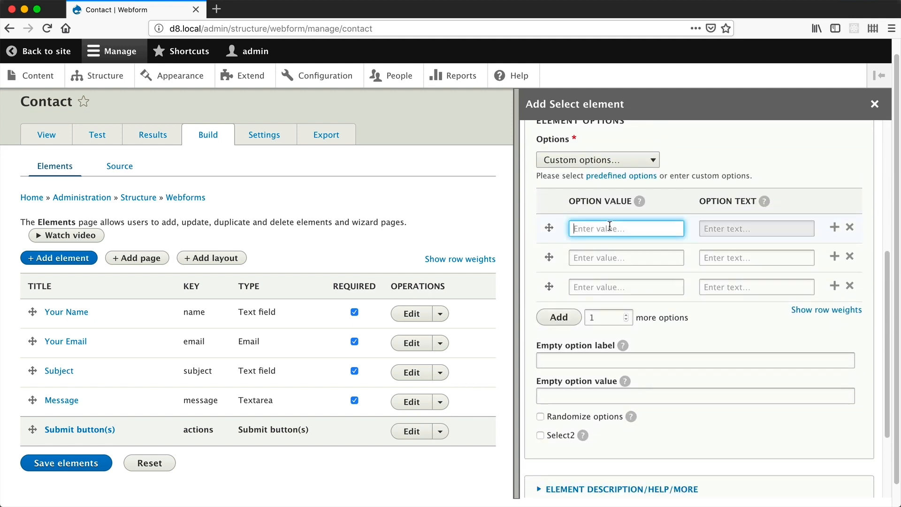
{"action": "type", "text": "Drupal"}
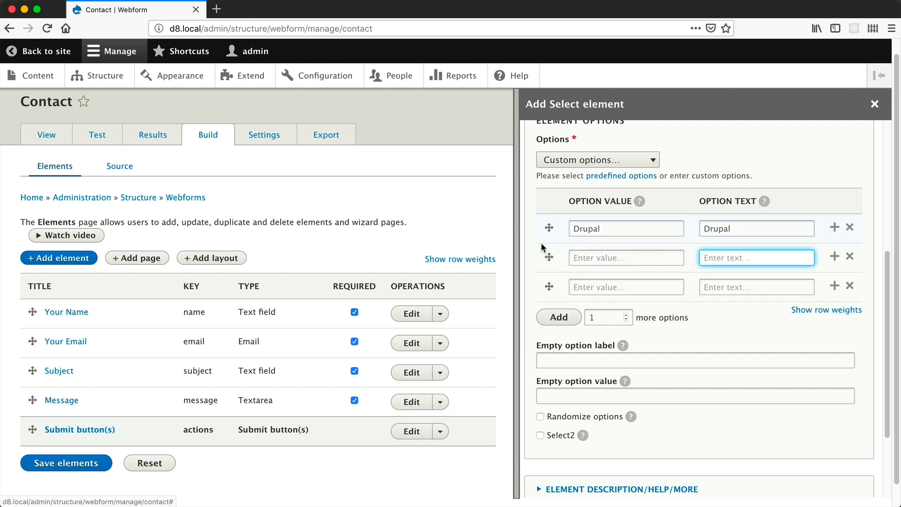
{"action": "type", "text": "WordPress"}
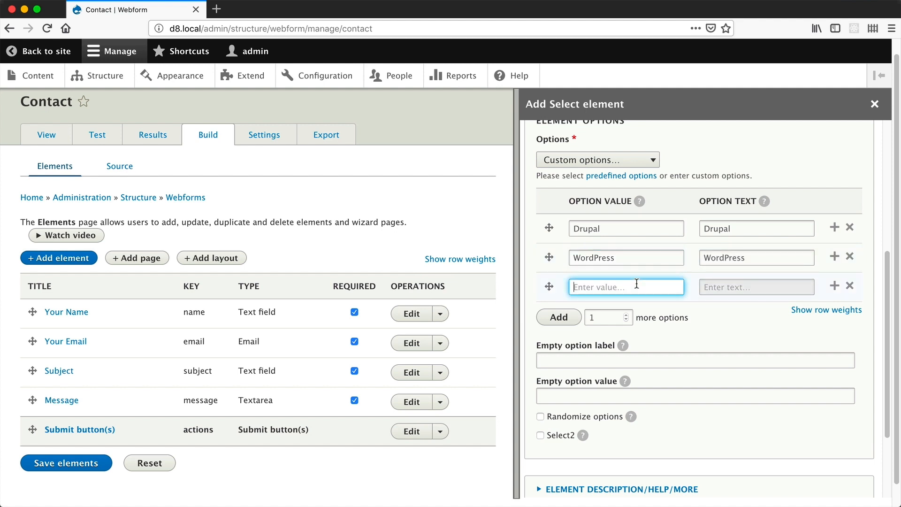
{"action": "type", "text": "Drupal &"}
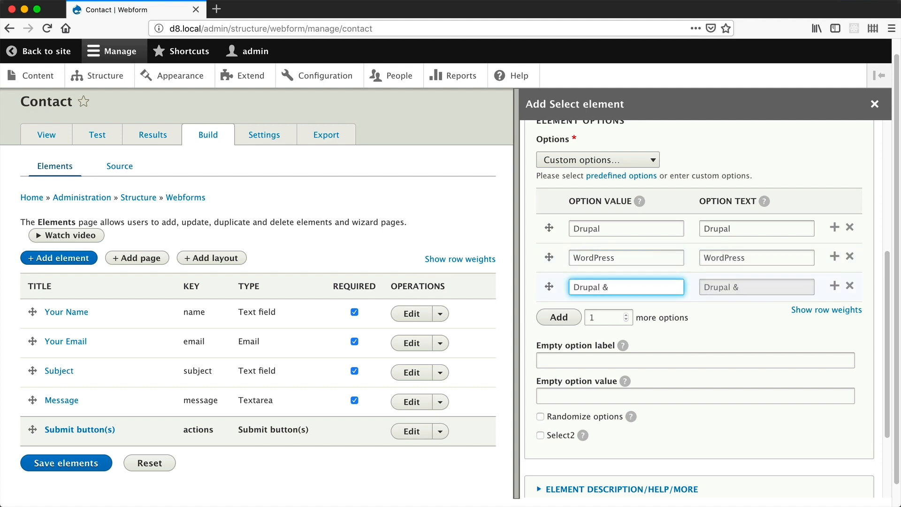
{"action": "type", "text": "WordPress"}
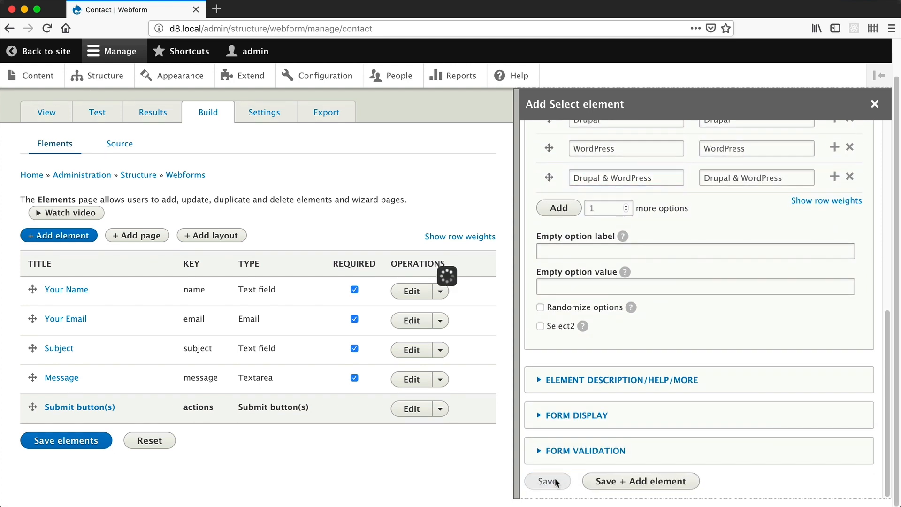
{"action": "left_click", "coordinate": [546, 481]}
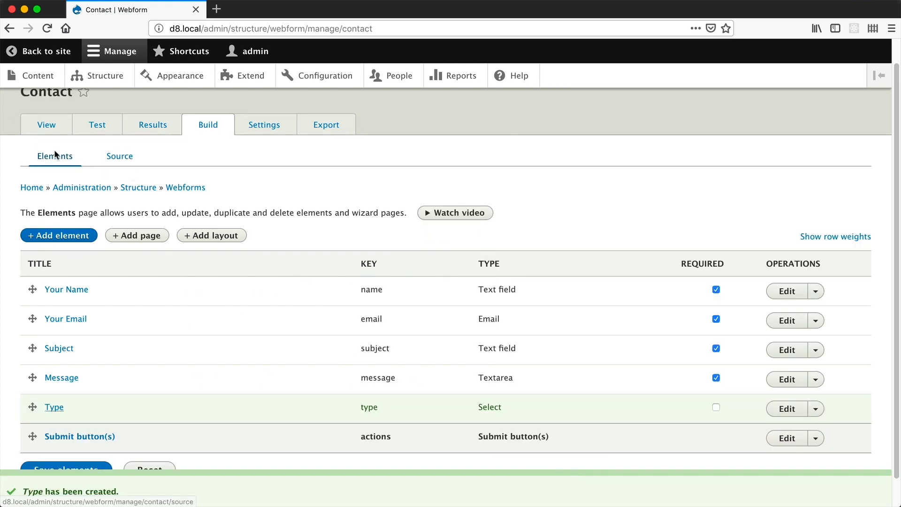
- On the test form, pick Drupal & WordPress from the new Type dropdown
{"action": "left_click", "coordinate": [97, 125]}
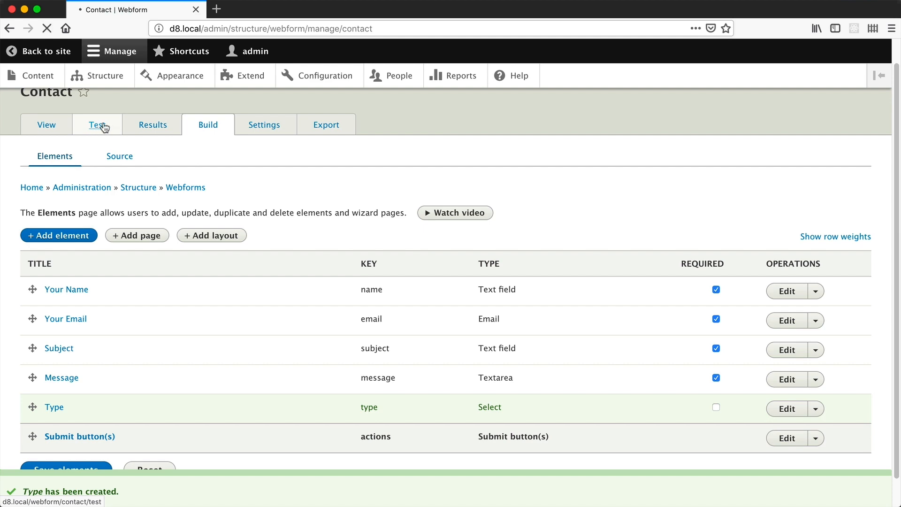
{"action": "left_click", "coordinate": [96, 125]}
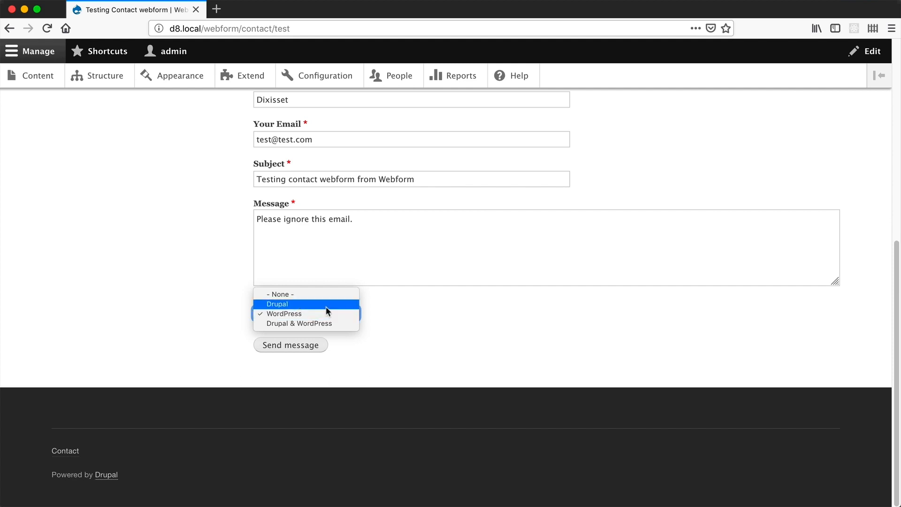
{"action": "mouse_move", "coordinate": [336, 323]}
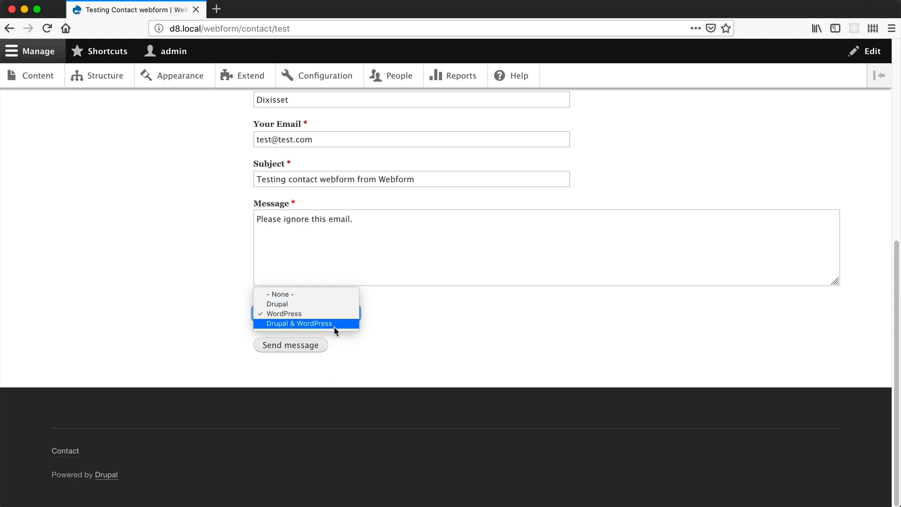
{"action": "left_click", "coordinate": [283, 313]}
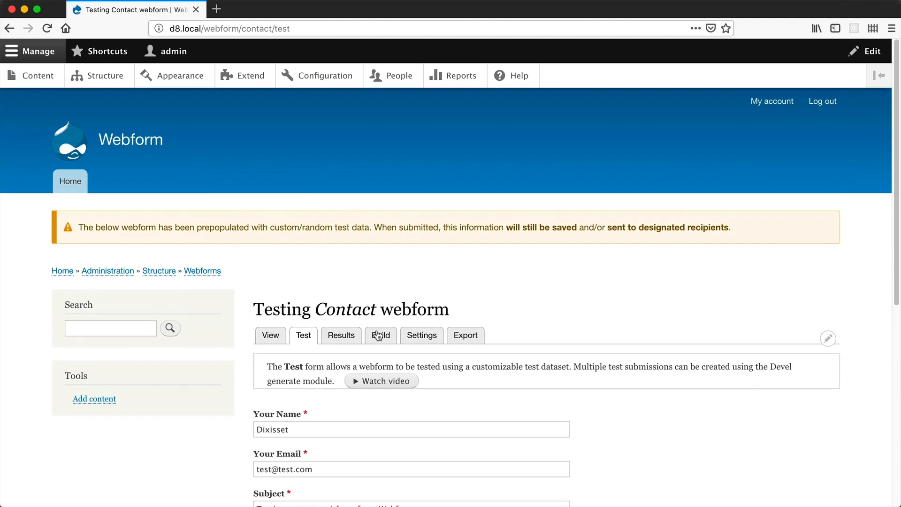
- Add a Drupal version text field to the Contact form
{"action": "left_click", "coordinate": [381, 335]}
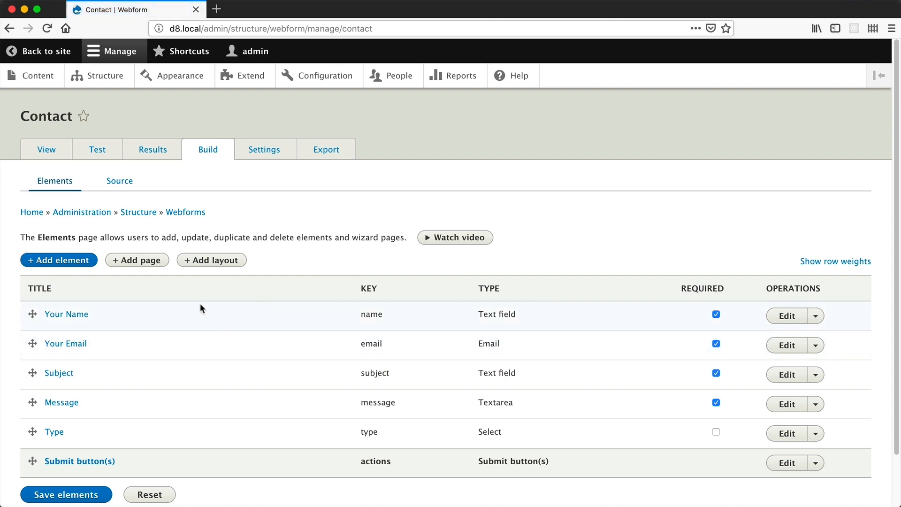
{"action": "left_click", "coordinate": [58, 259]}
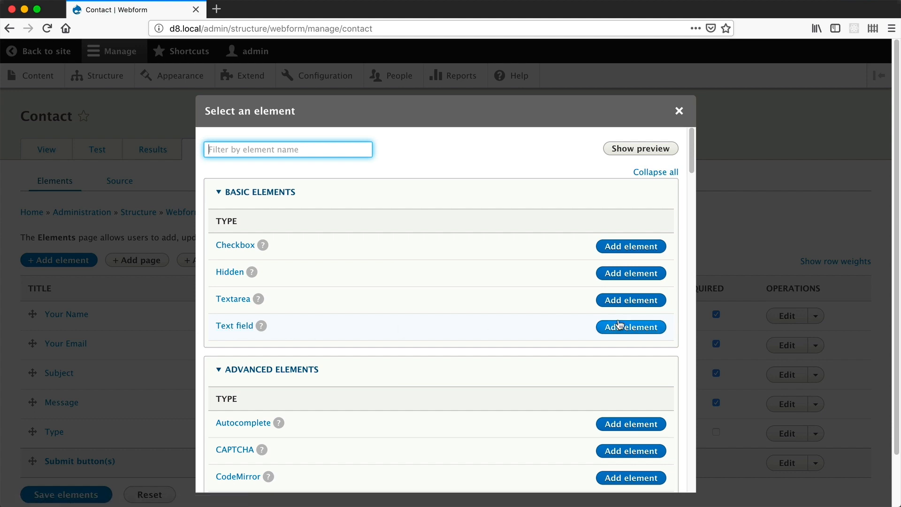
{"action": "left_click", "coordinate": [630, 327]}
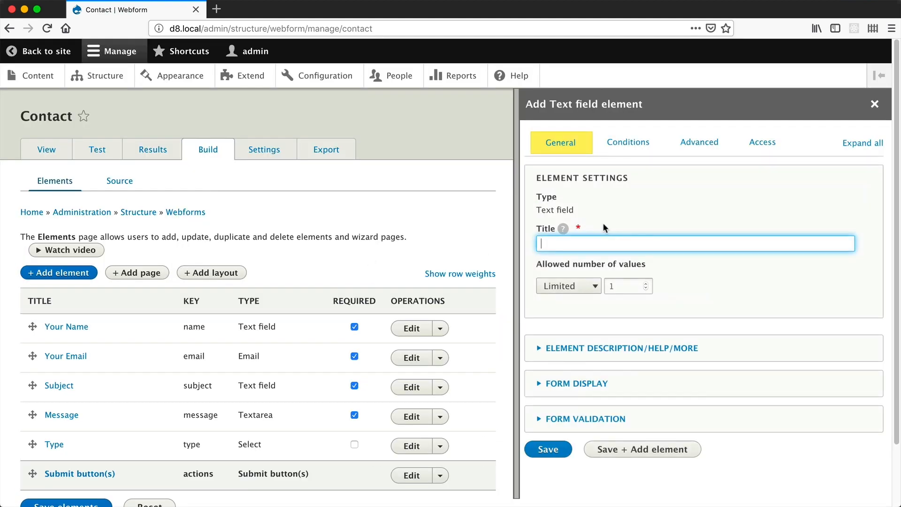
{"action": "type", "text": "Drupal version"}
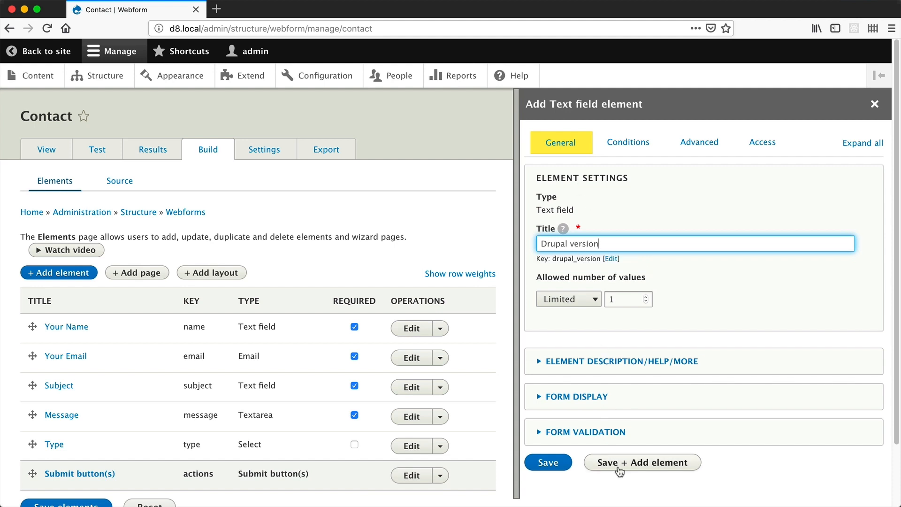
{"action": "left_click", "coordinate": [642, 462]}
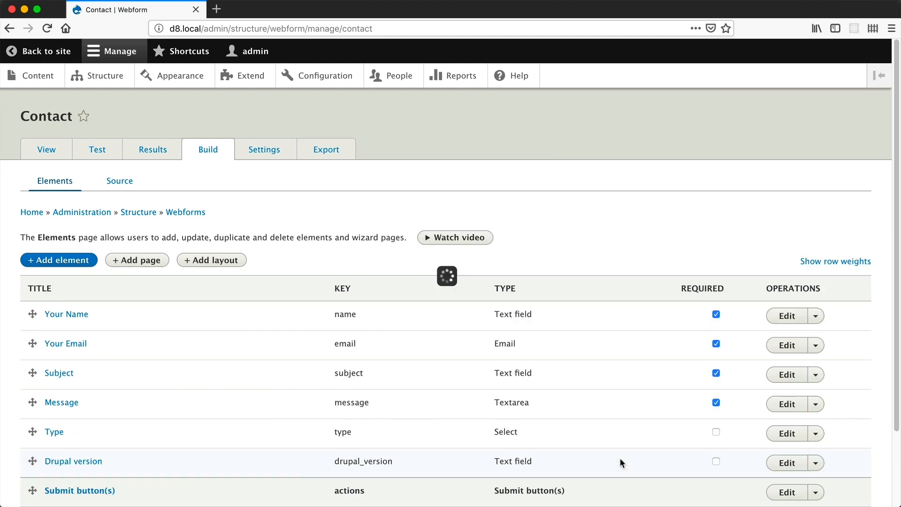
- Add a WordPress version text field and save the element list
{"action": "left_click", "coordinate": [58, 259]}
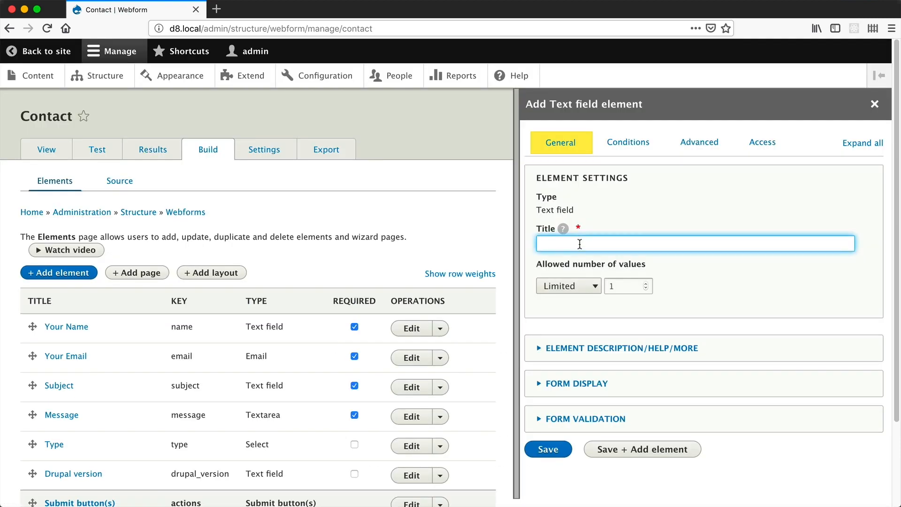
{"action": "type", "text": "WordPress version"}
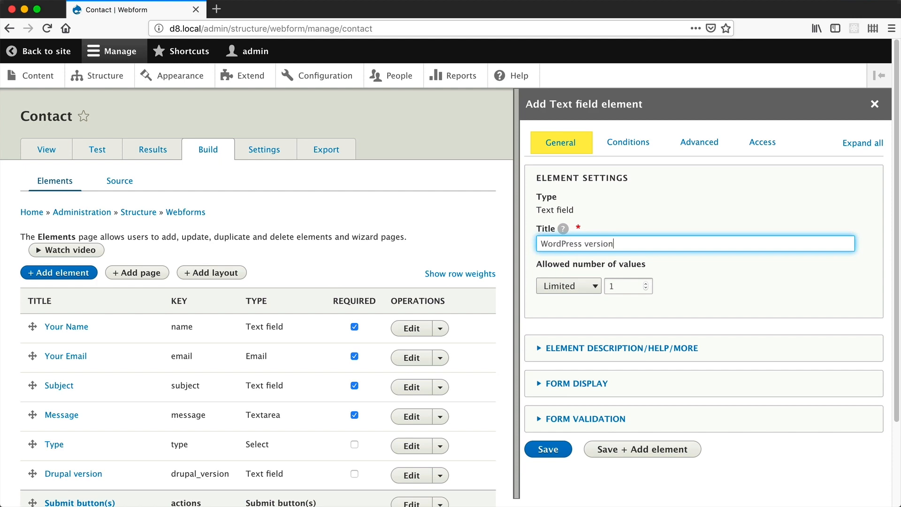
{"action": "left_click", "coordinate": [546, 448]}
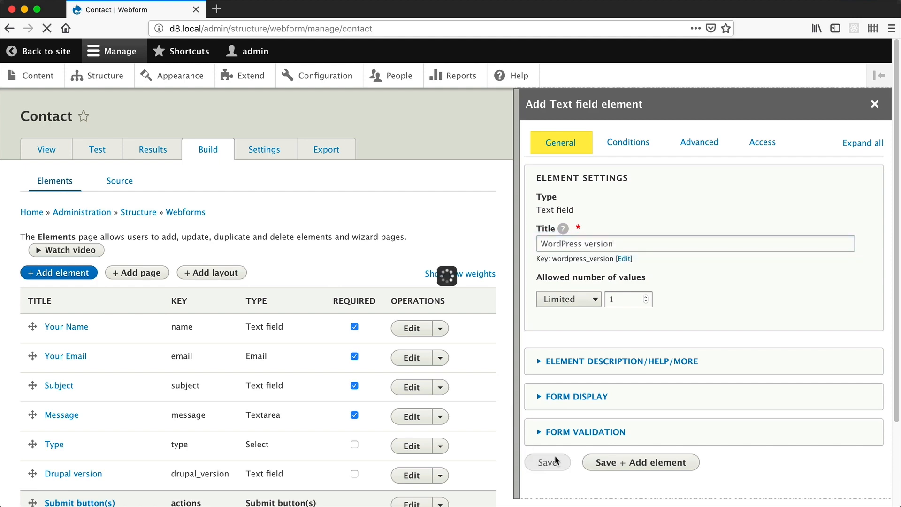
{"action": "left_click", "coordinate": [546, 461]}
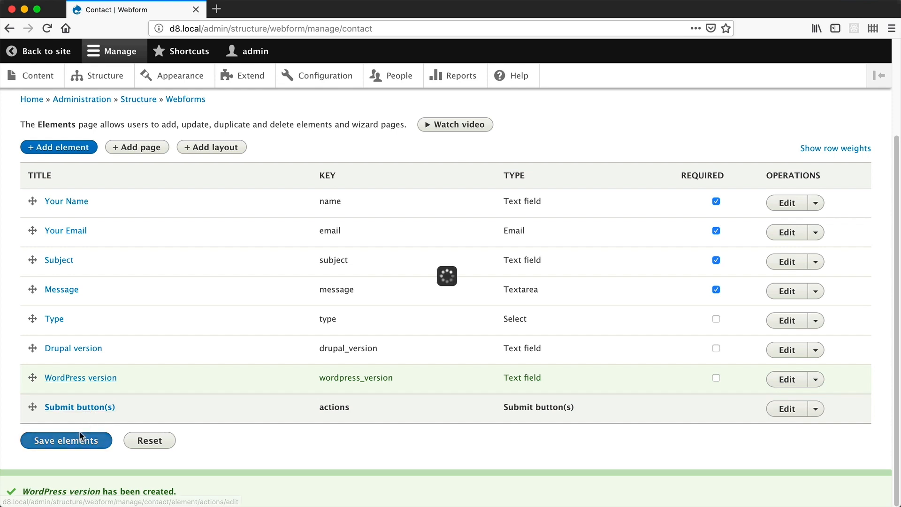
{"action": "left_click", "coordinate": [66, 440]}
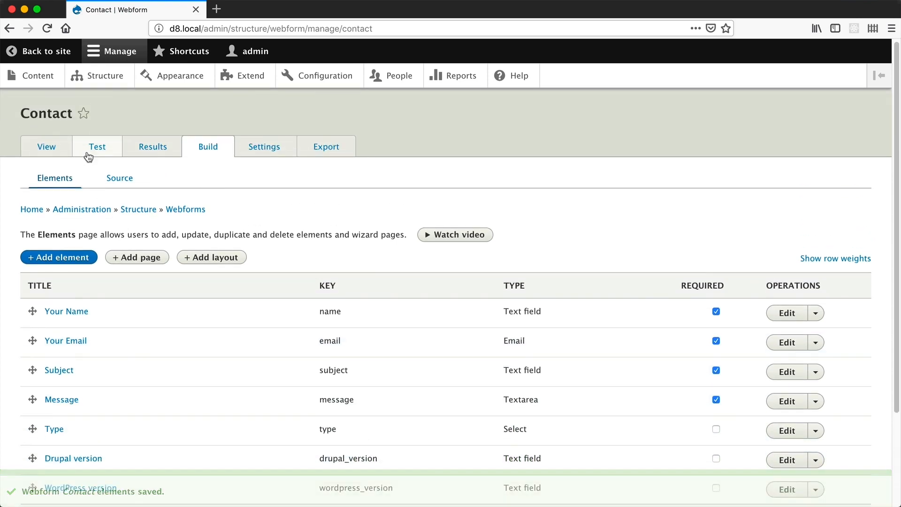
{"action": "left_click", "coordinate": [97, 146]}
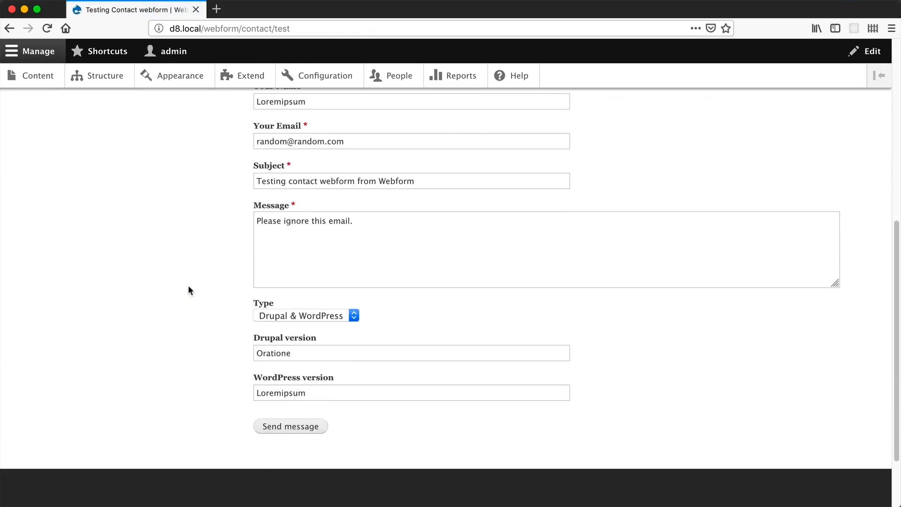
{"action": "scroll", "scroll_direction": "down", "scroll_amount": 3}
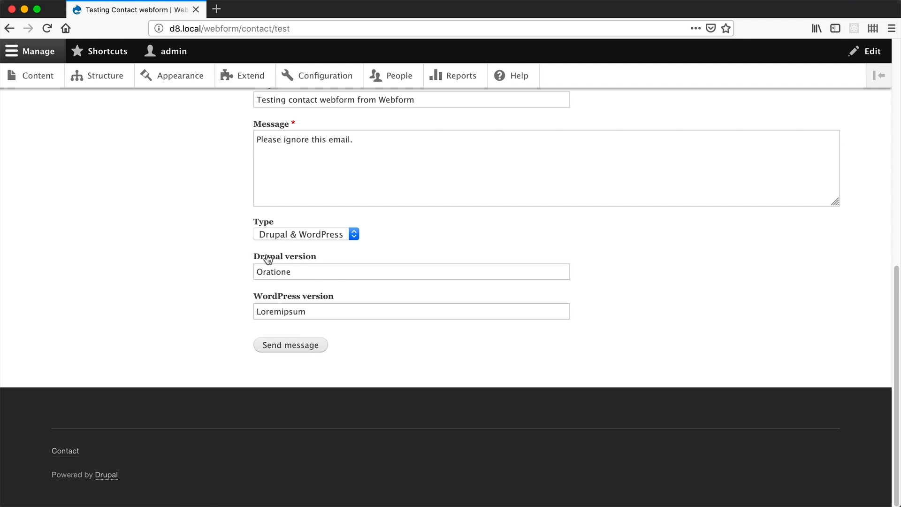
{"action": "mouse_move", "coordinate": [266, 263]}
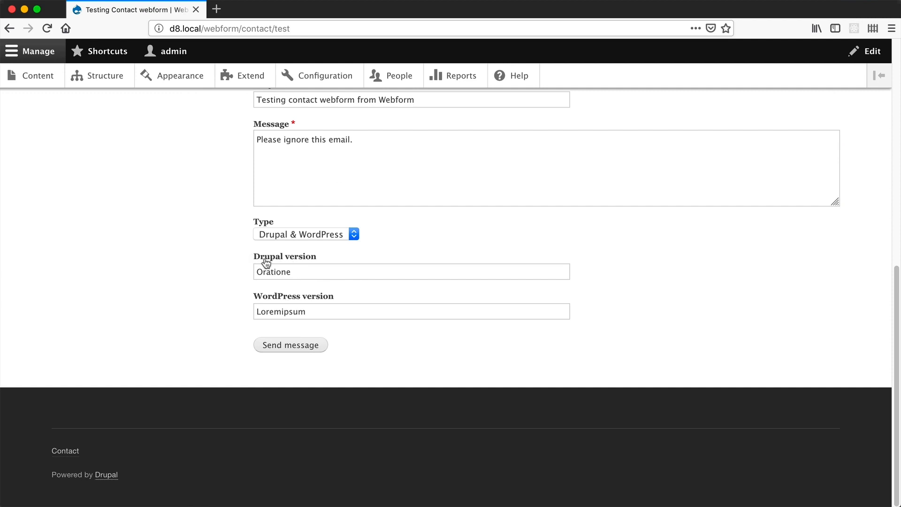
{"action": "mouse_move", "coordinate": [324, 297]}
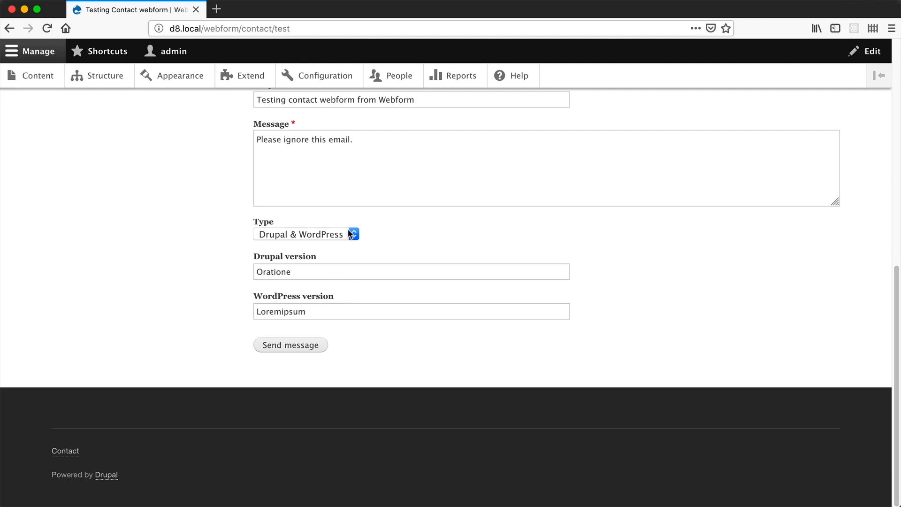
{"action": "left_click", "coordinate": [306, 234]}
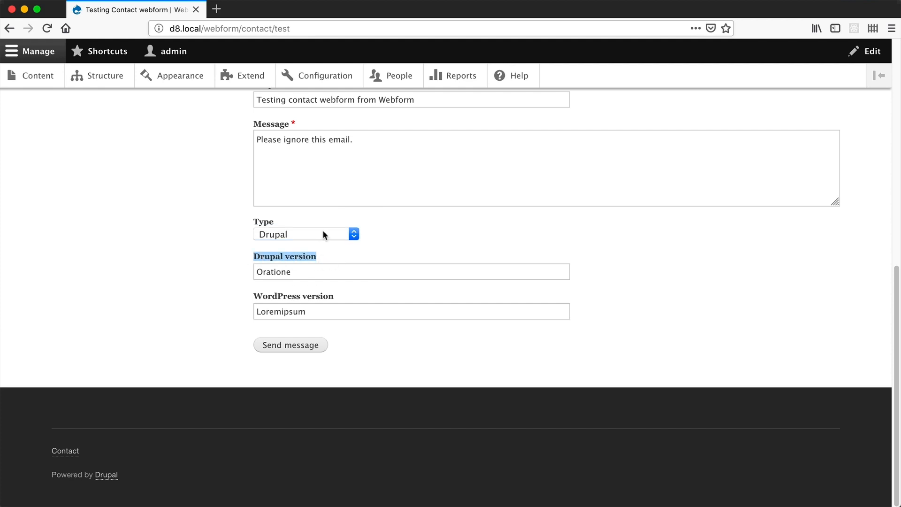
{"action": "left_click", "coordinate": [305, 234]}
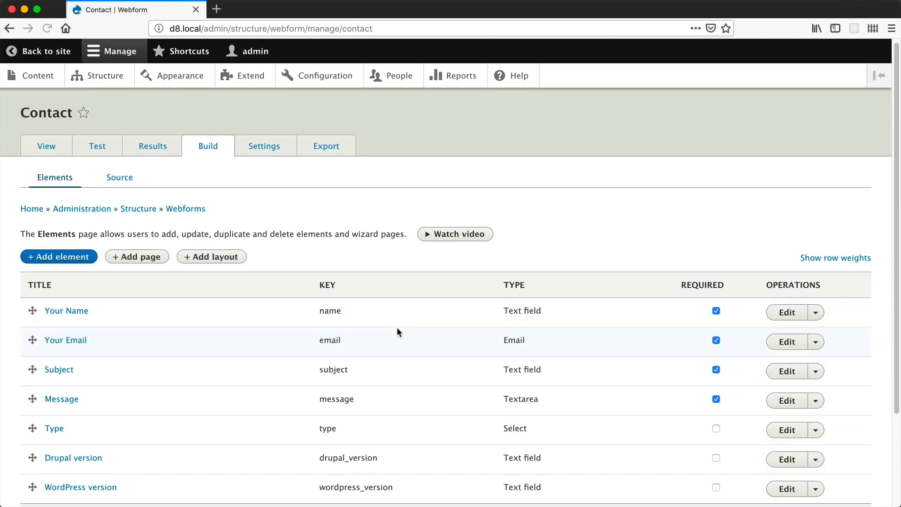
- Set Drupal version to Visible when Type [Select] value is Drupal, and save
{"action": "scroll", "scroll_direction": "down", "scroll_amount": 3}
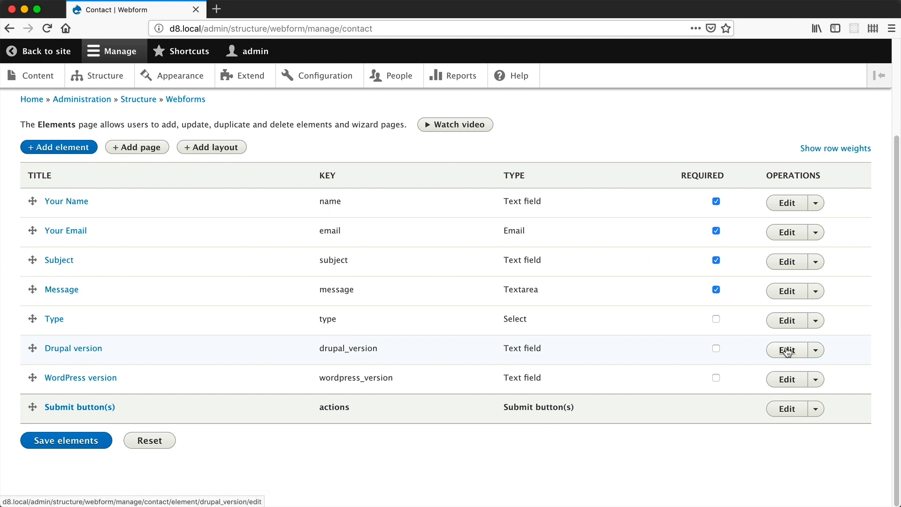
{"action": "left_click", "coordinate": [786, 350]}
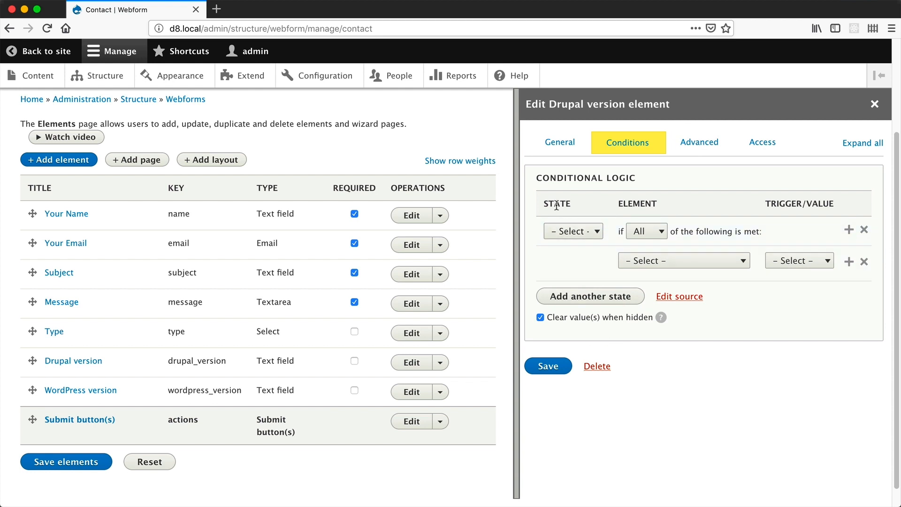
{"action": "left_click", "coordinate": [573, 231]}
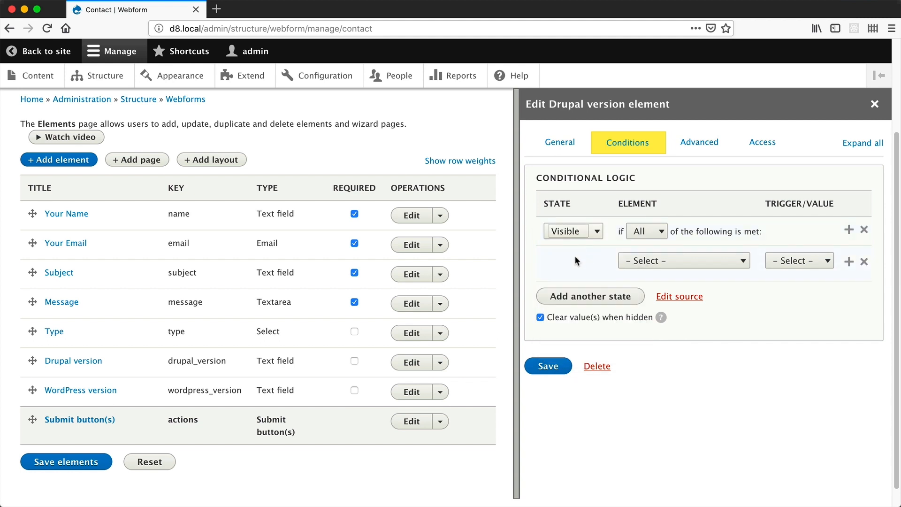
{"action": "left_click", "coordinate": [683, 260]}
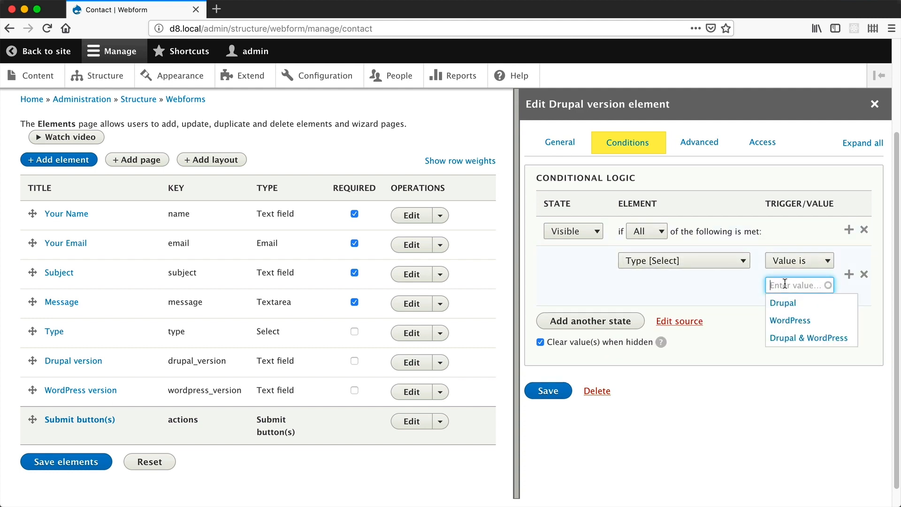
{"action": "left_click", "coordinate": [783, 303]}
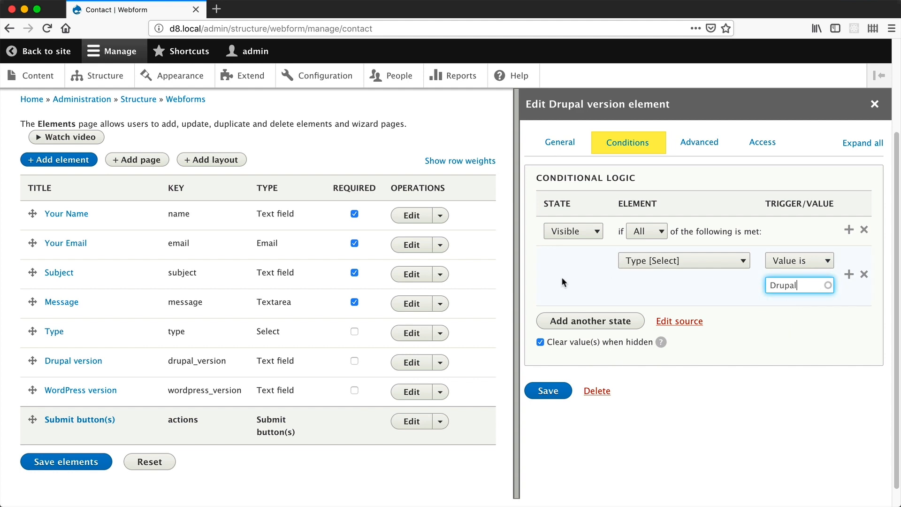
{"action": "mouse_move", "coordinate": [583, 269]}
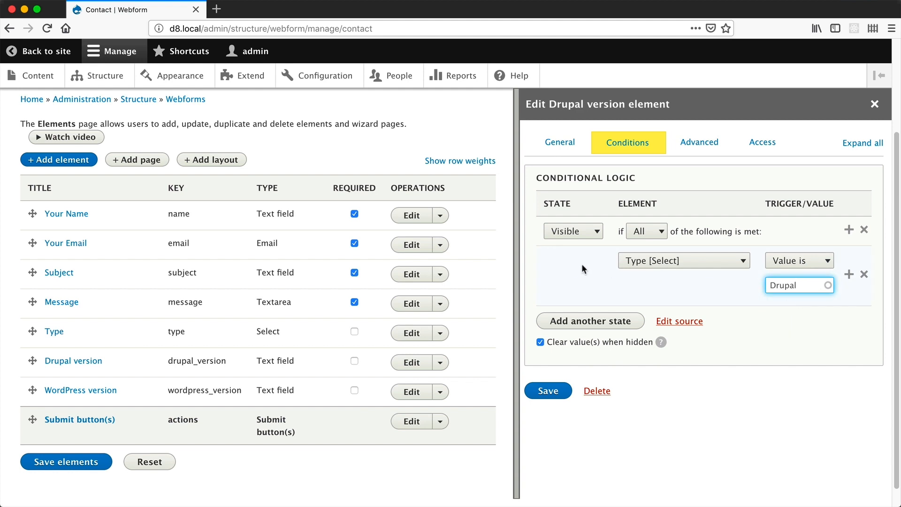
{"action": "mouse_move", "coordinate": [573, 231]}
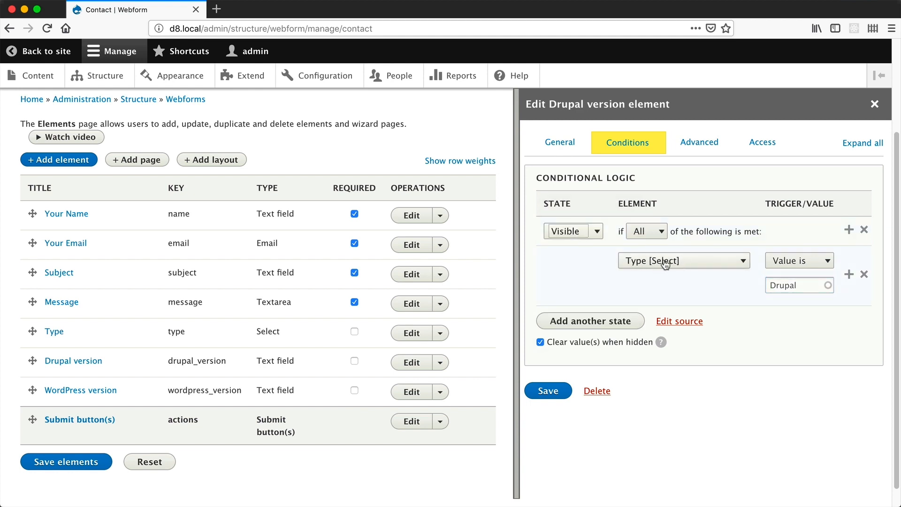
{"action": "mouse_move", "coordinate": [808, 266]}
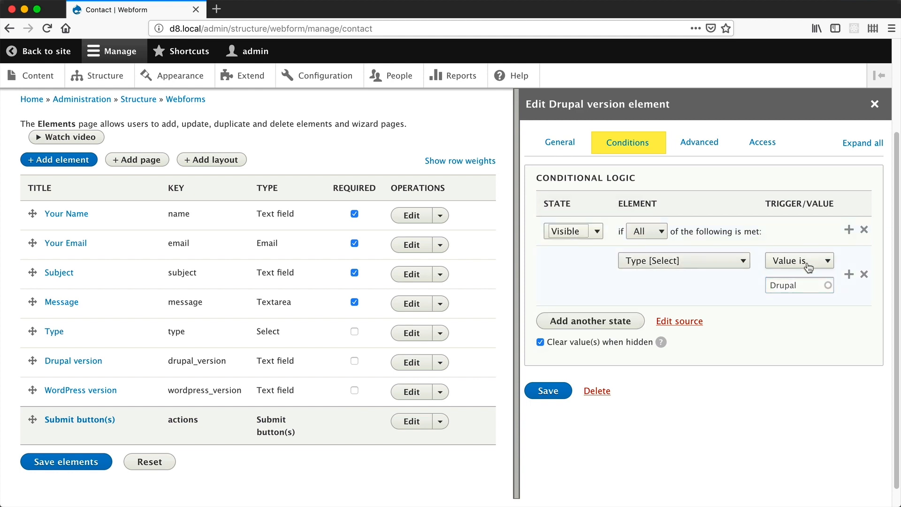
{"action": "left_click", "coordinate": [546, 390]}
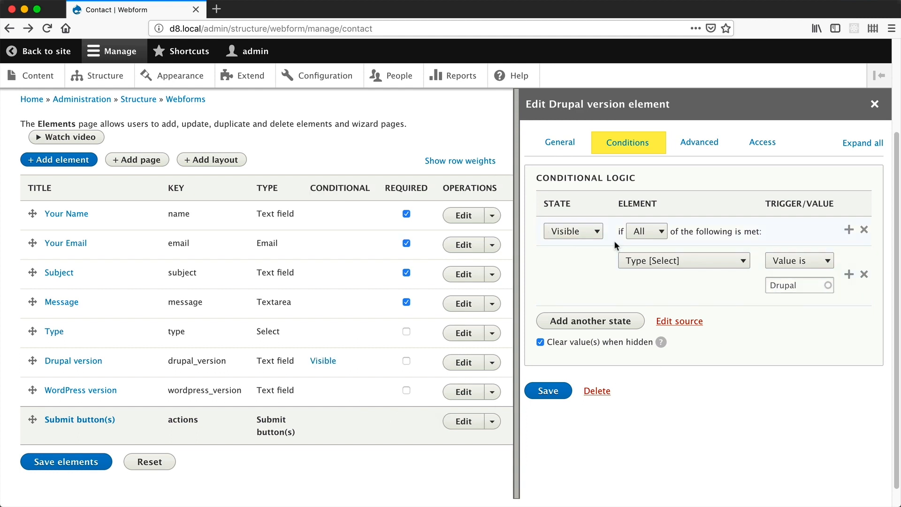
{"action": "left_click", "coordinate": [546, 390]}
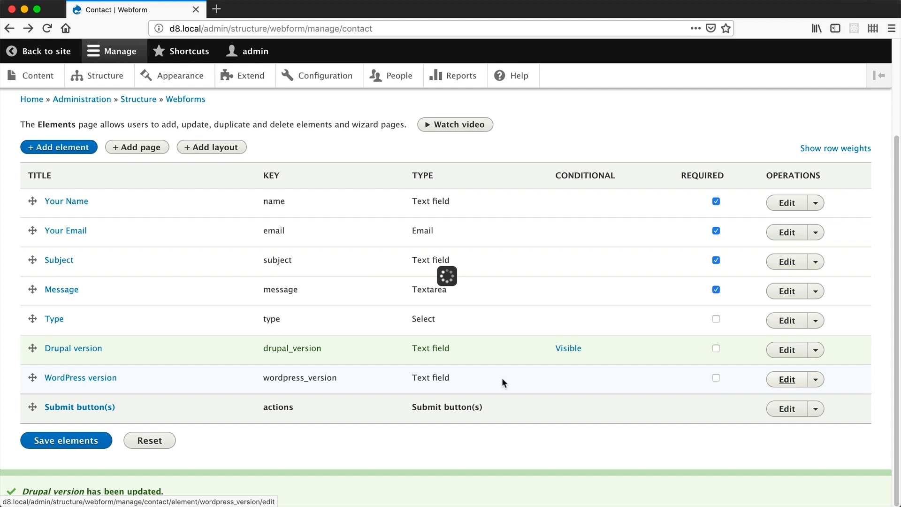
- Set WordPress version to Visible when Type [Select] value is WordPress, and save
{"action": "left_click", "coordinate": [787, 378]}
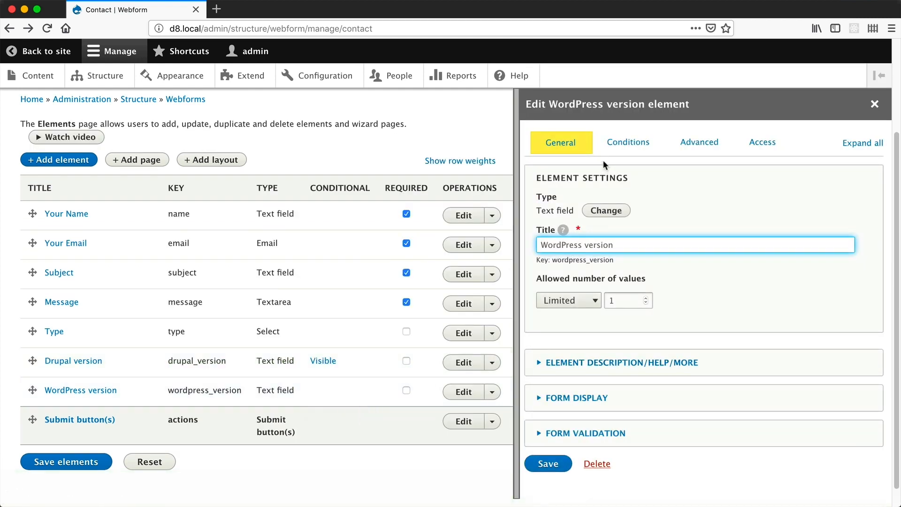
{"action": "left_click", "coordinate": [628, 141]}
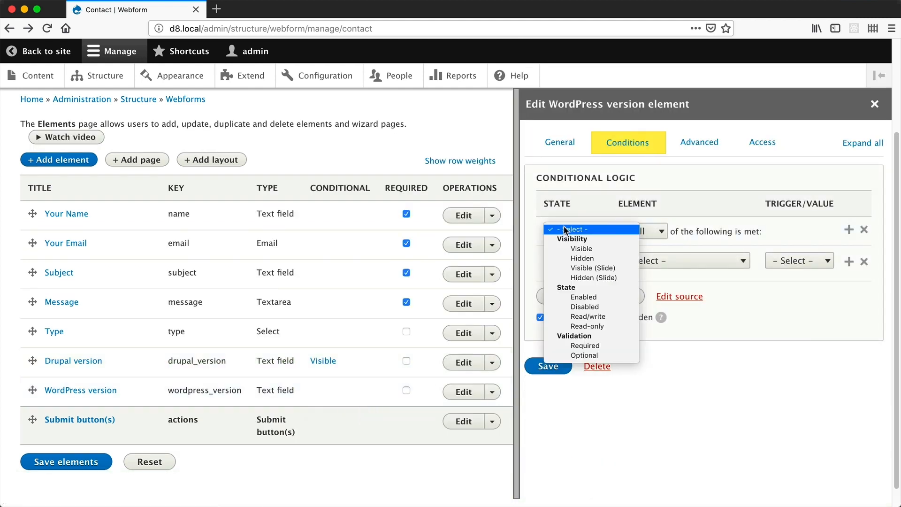
{"action": "left_click", "coordinate": [580, 248]}
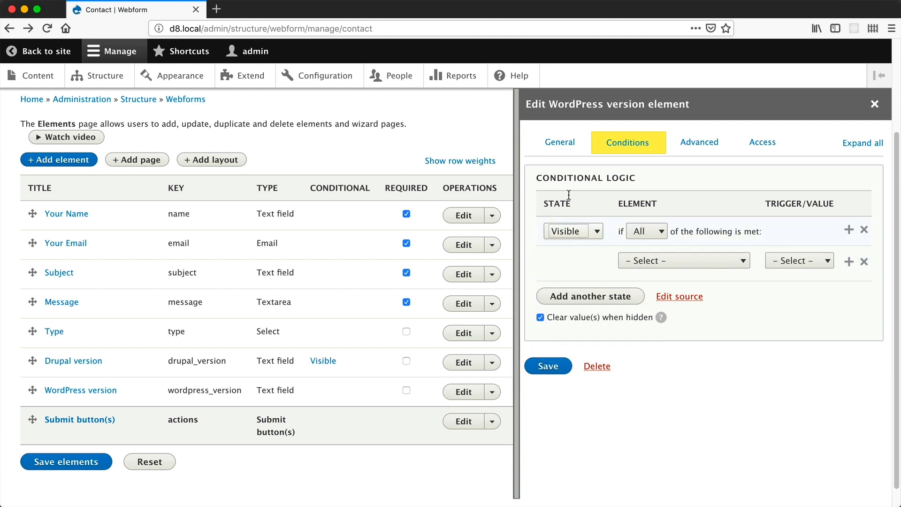
{"action": "left_click", "coordinate": [684, 261]}
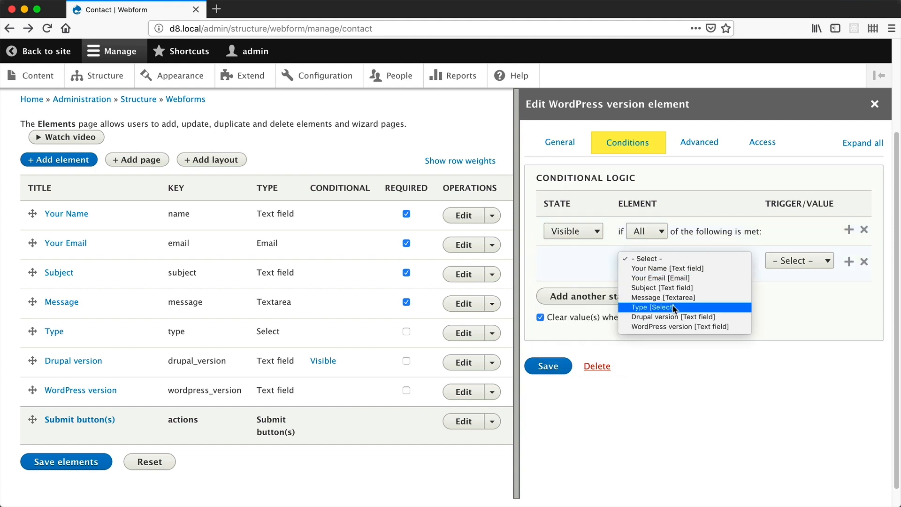
{"action": "left_click", "coordinate": [650, 307]}
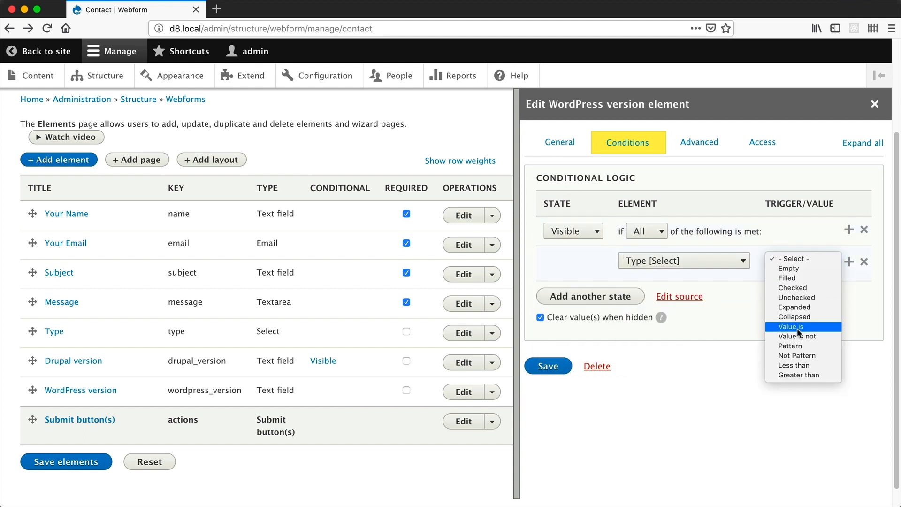
{"action": "left_click", "coordinate": [790, 326]}
{"action": "type", "text": "WordPress"}
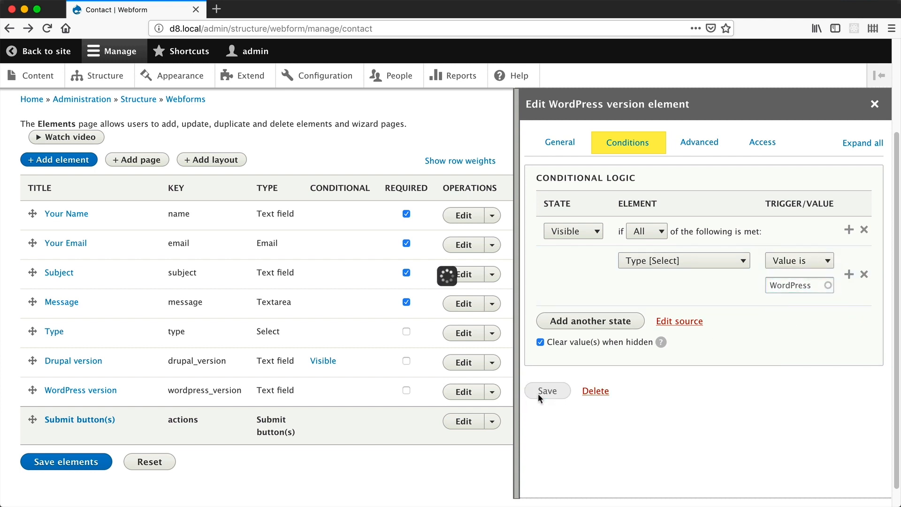
{"action": "left_click", "coordinate": [546, 391]}
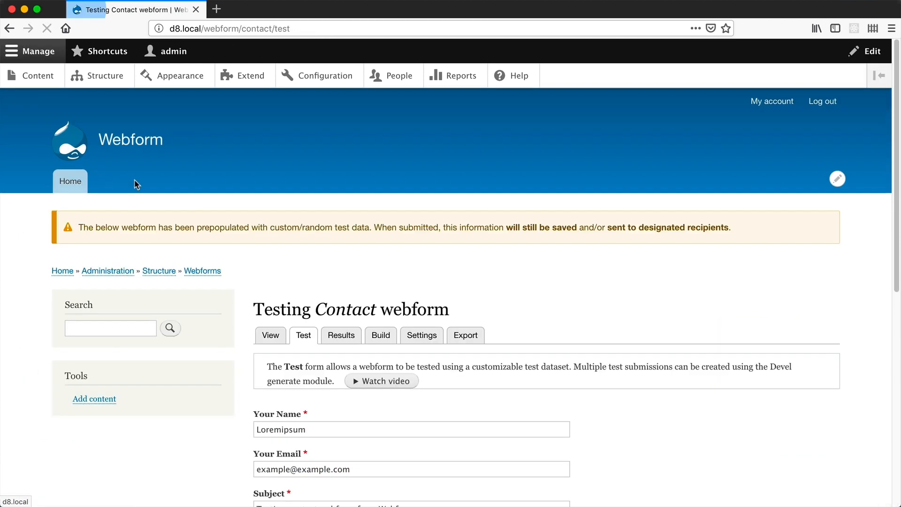
- Test Type as Drupal, then Drupal & WordPress, and return to Build elements
{"action": "scroll", "scroll_direction": "down", "scroll_amount": 3}
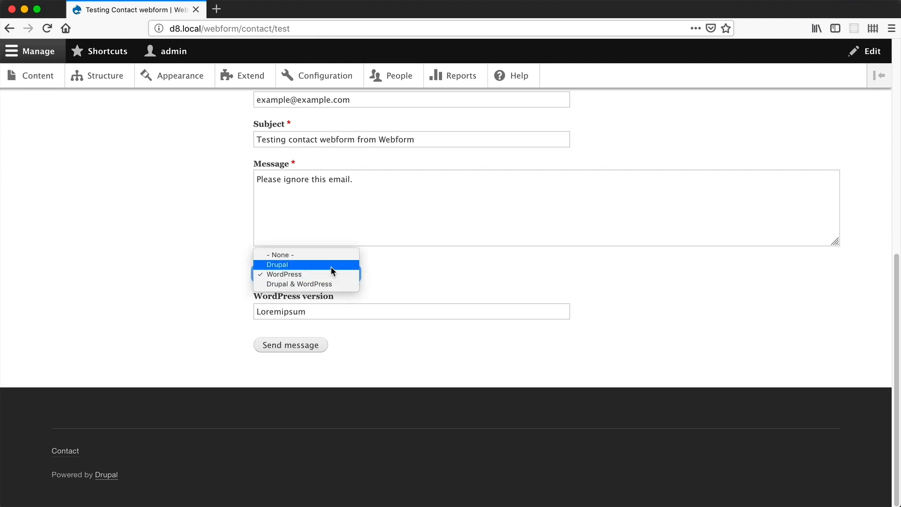
{"action": "left_click", "coordinate": [276, 265]}
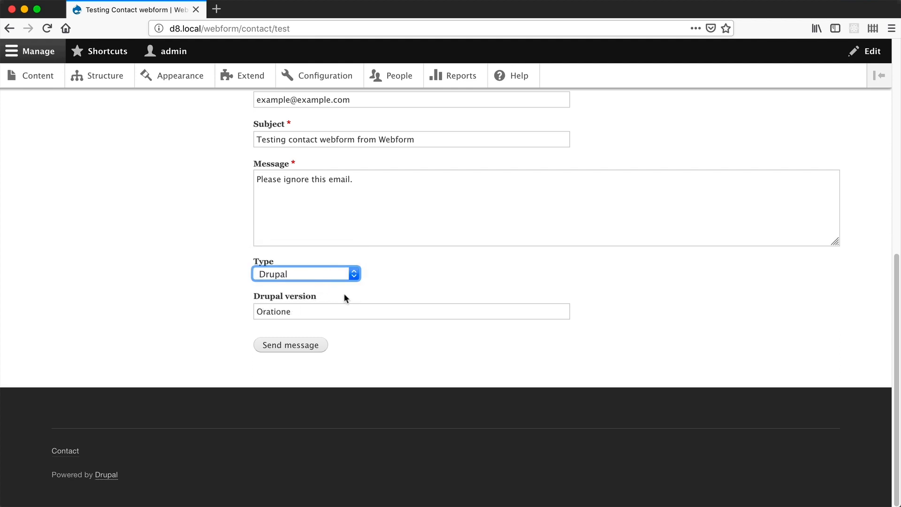
{"action": "left_click", "coordinate": [306, 273]}
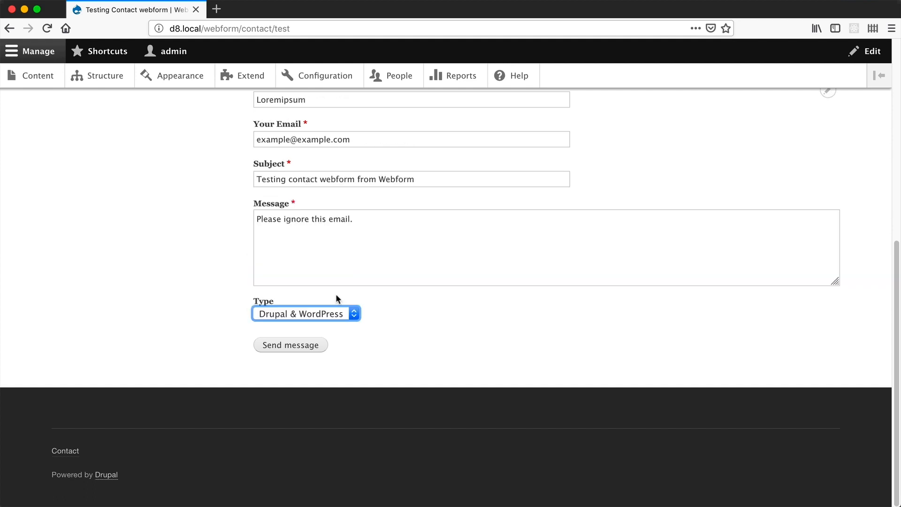
{"action": "mouse_move", "coordinate": [389, 306]}
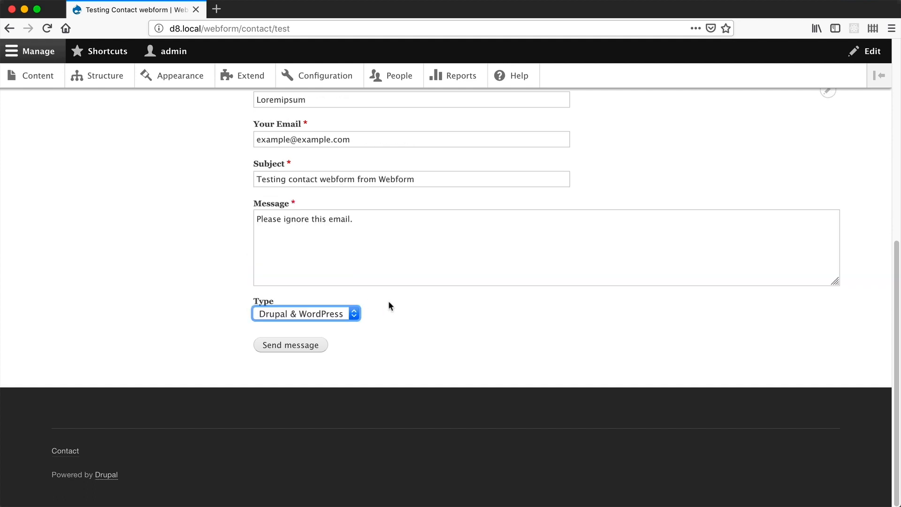
{"action": "mouse_move", "coordinate": [192, 309]}
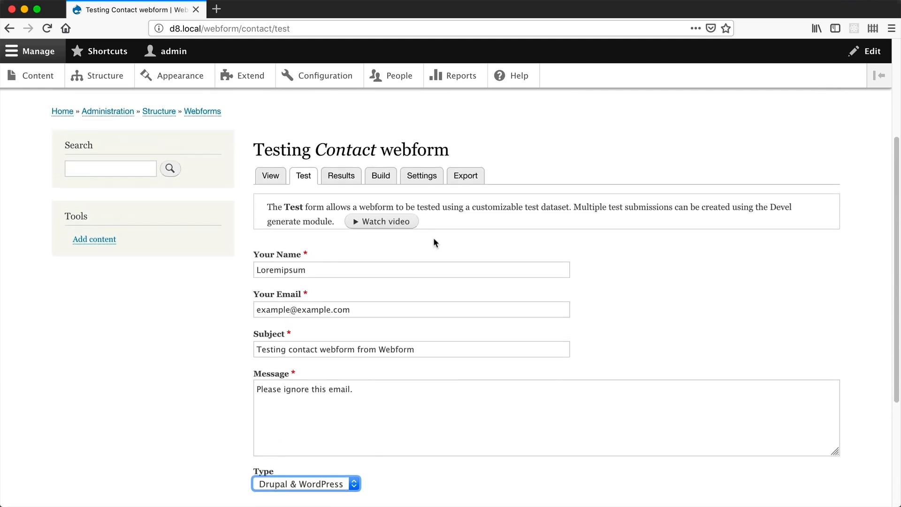
{"action": "left_click", "coordinate": [379, 175]}
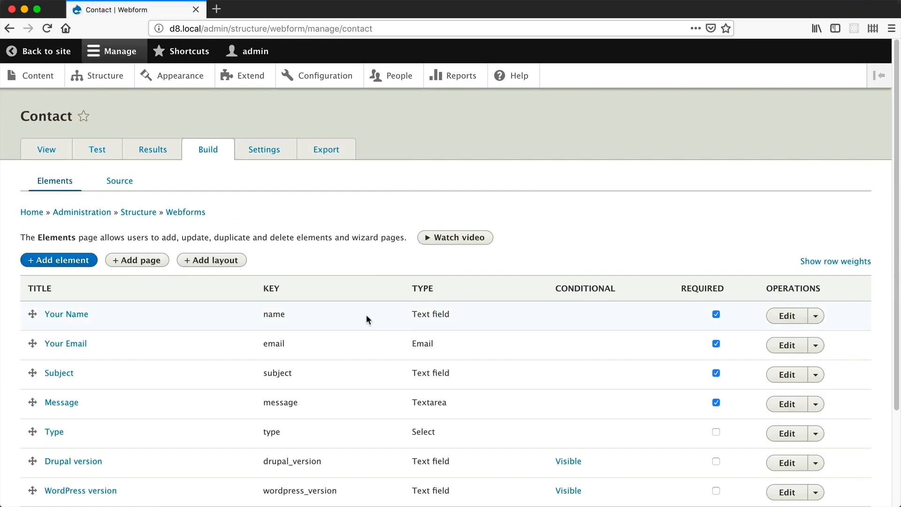
- Add a second Visible state on Drupal version for Type is Drupal & WordPress, and save
{"action": "scroll", "scroll_direction": "down", "scroll_amount": 3}
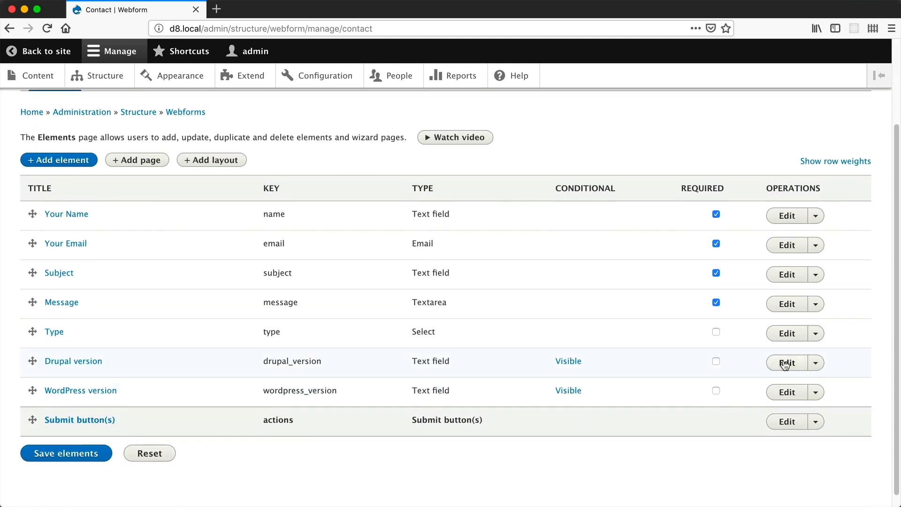
{"action": "left_click", "coordinate": [786, 362]}
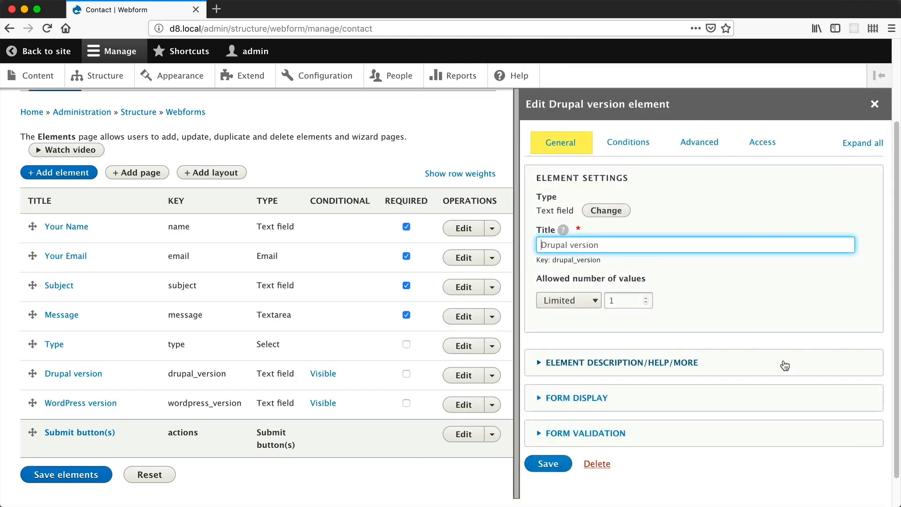
{"action": "left_click", "coordinate": [627, 142]}
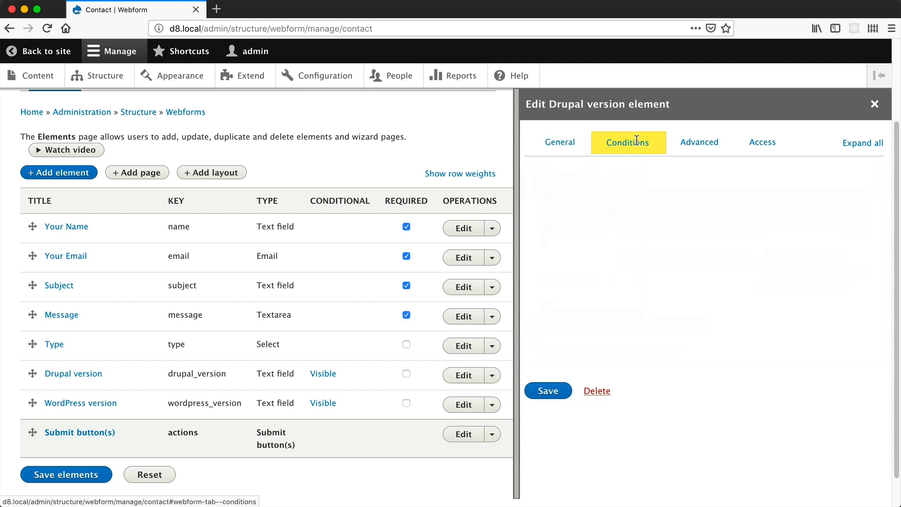
{"action": "left_click", "coordinate": [627, 142]}
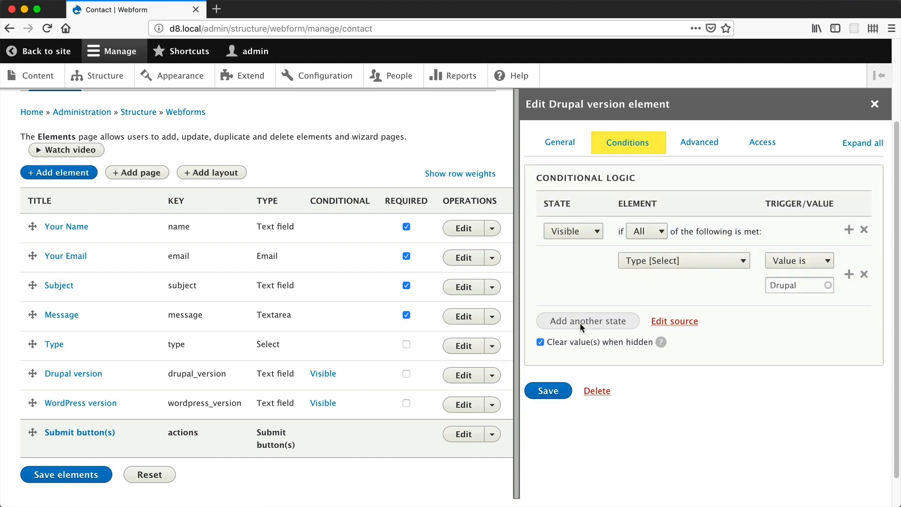
{"action": "left_click", "coordinate": [587, 321]}
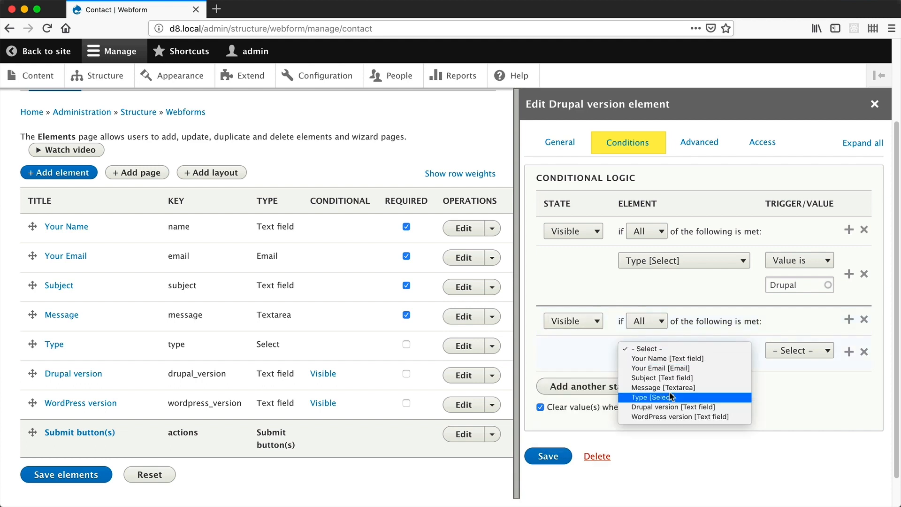
{"action": "left_click", "coordinate": [669, 396]}
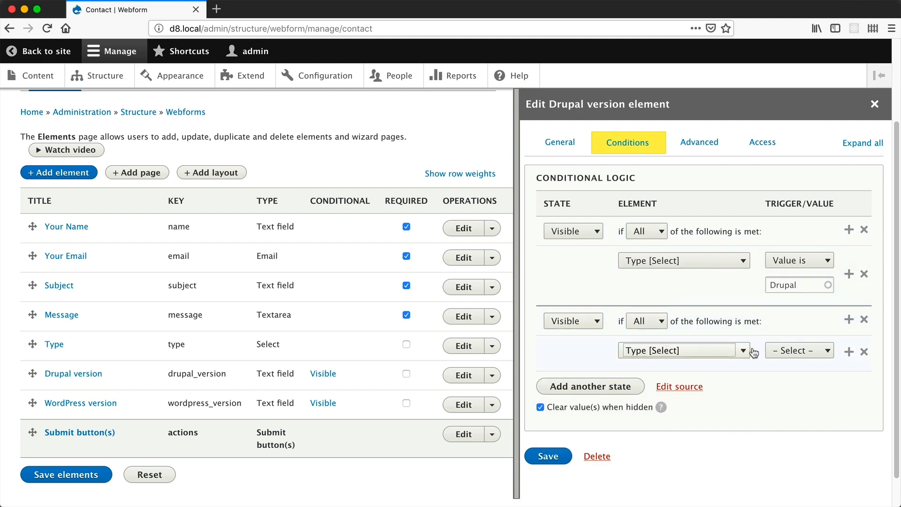
{"action": "left_click", "coordinate": [798, 351]}
{"action": "type", "text": "Drupal & Word"}
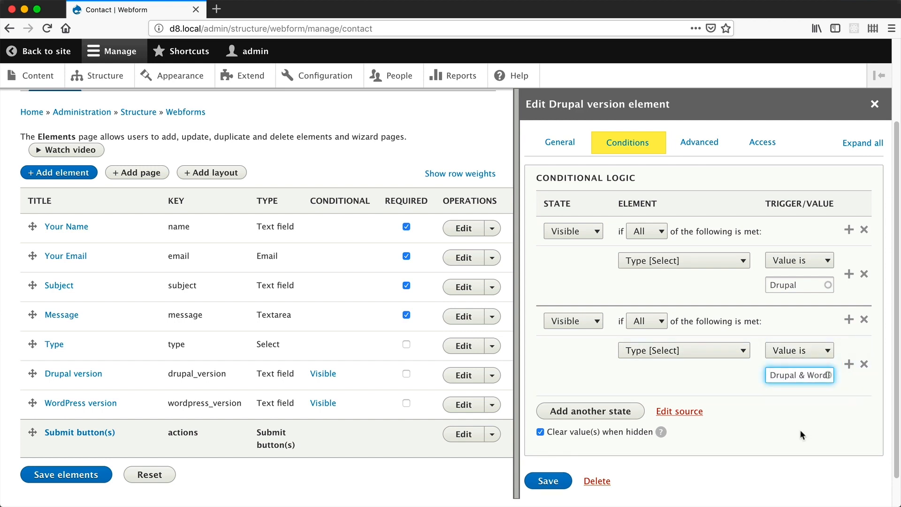
{"action": "left_click", "coordinate": [543, 481]}
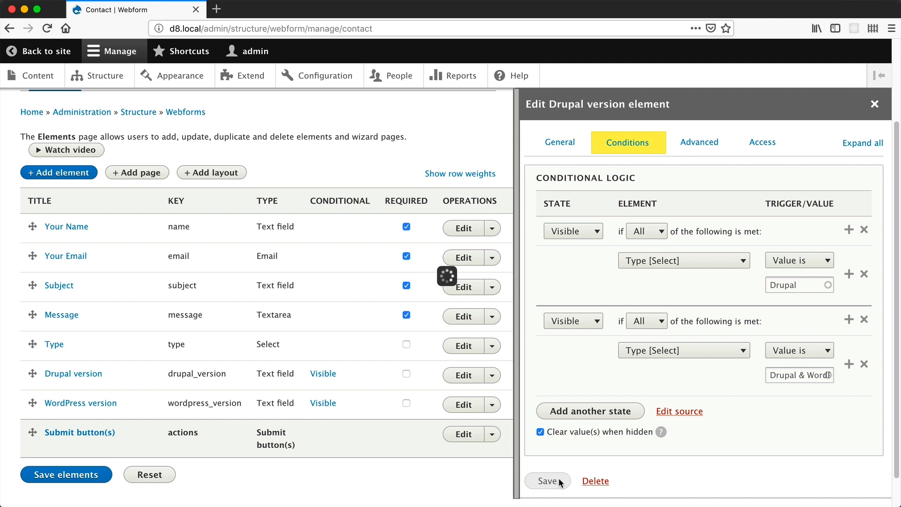
{"action": "left_click", "coordinate": [546, 481]}
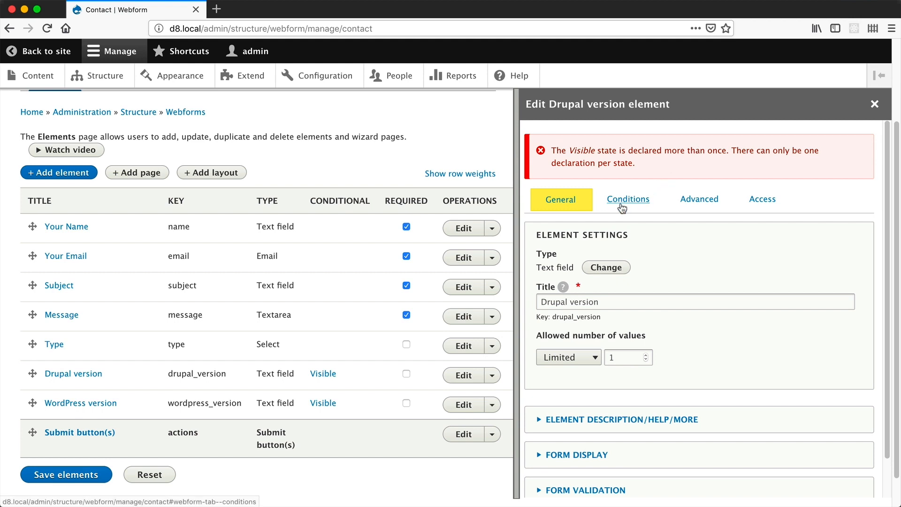
- Drop the duplicate state, add a Drupal & WordPress Type condition under Visible, and save
{"action": "left_click", "coordinate": [627, 199]}
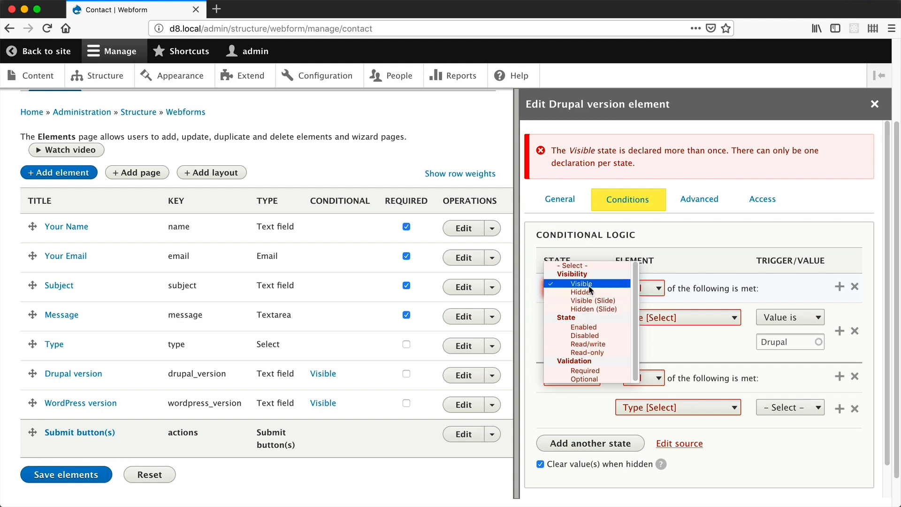
{"action": "left_click", "coordinate": [581, 282]}
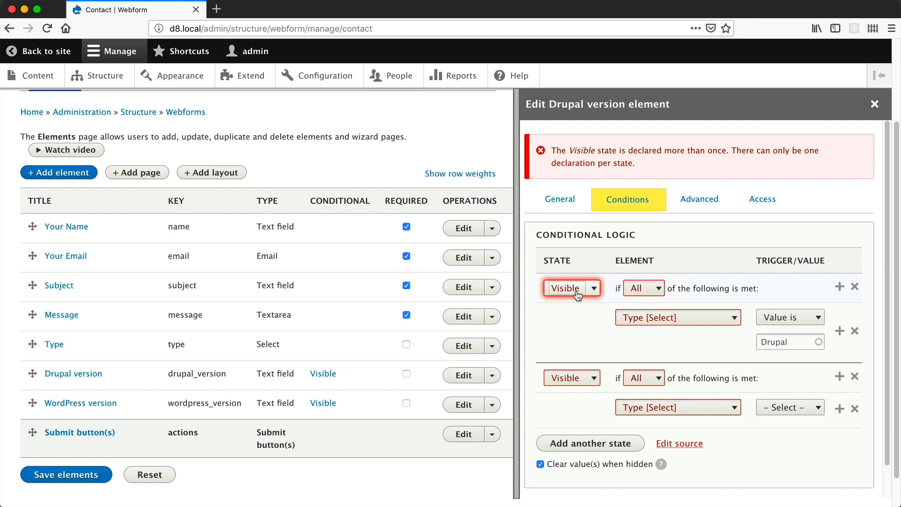
{"action": "left_click", "coordinate": [570, 288]}
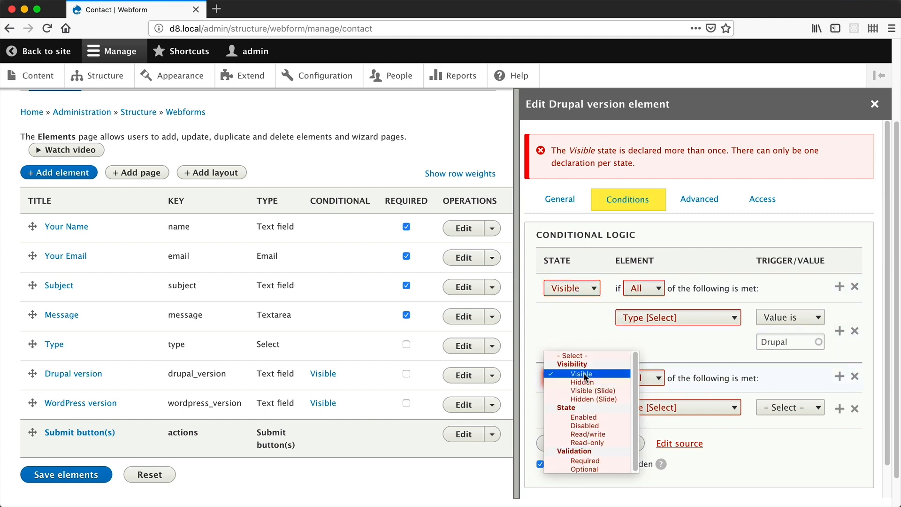
{"action": "left_click", "coordinate": [581, 373]}
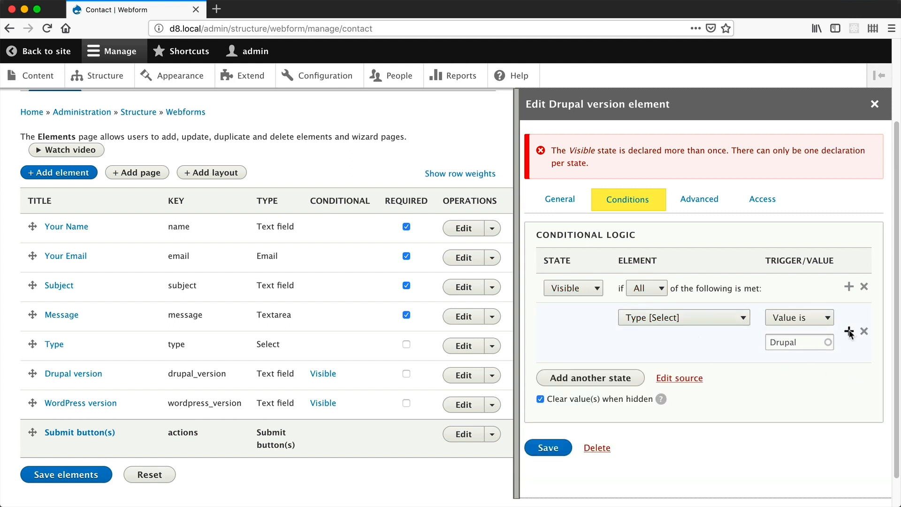
{"action": "left_click", "coordinate": [849, 331]}
{"action": "type", "text": "Drupal & Word"}
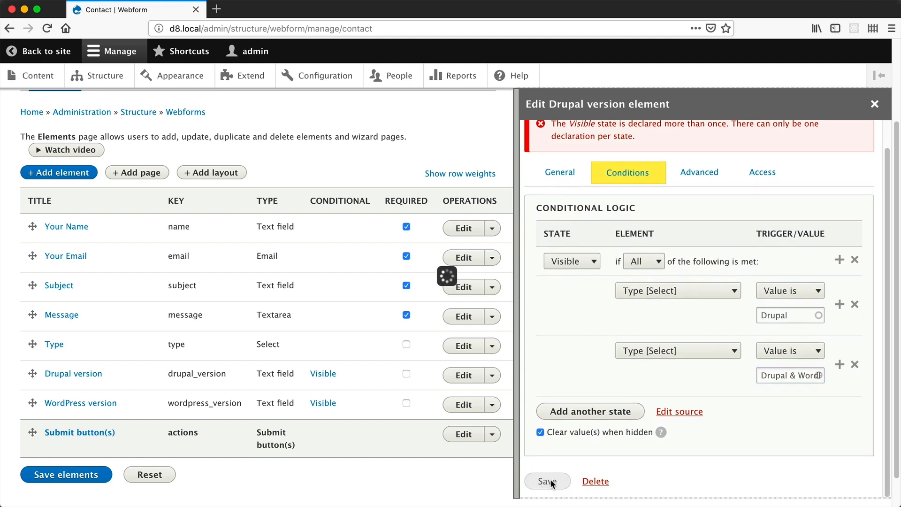
{"action": "left_click", "coordinate": [546, 481]}
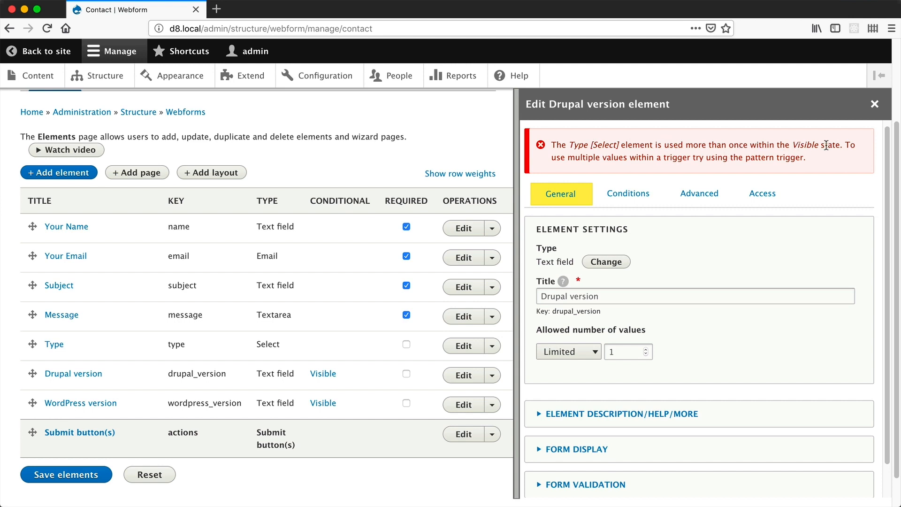
{"action": "mouse_move", "coordinate": [598, 172]}
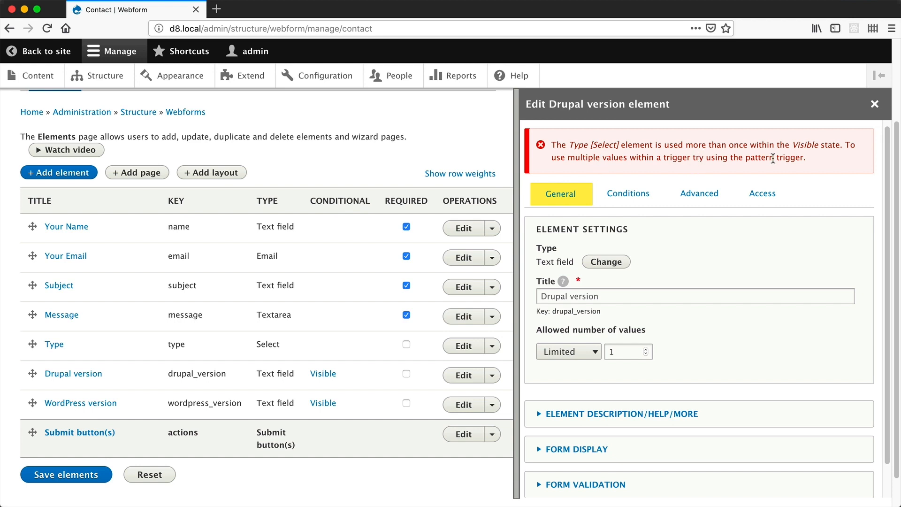
- Note the error's suggestion to use a pattern trigger and reopen Drupal version's conditions
{"action": "double_click", "coordinate": [760, 157]}
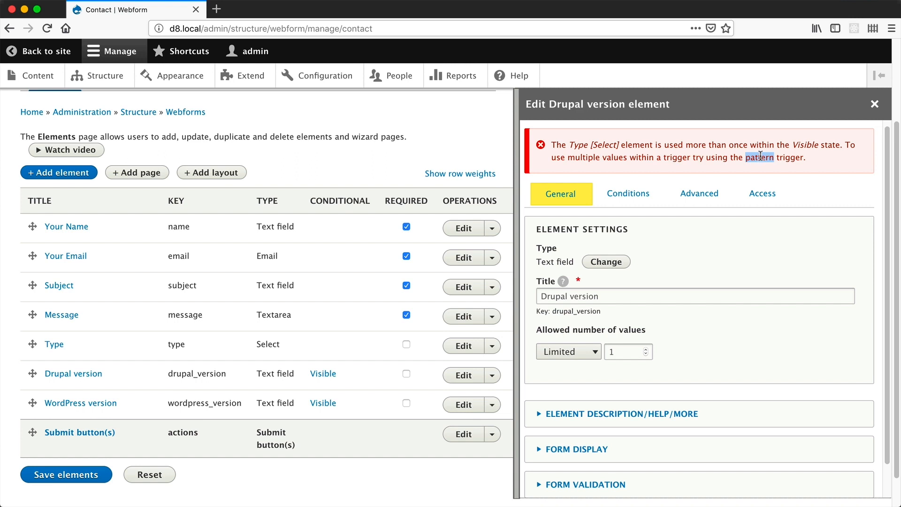
{"action": "left_click", "coordinate": [627, 193]}
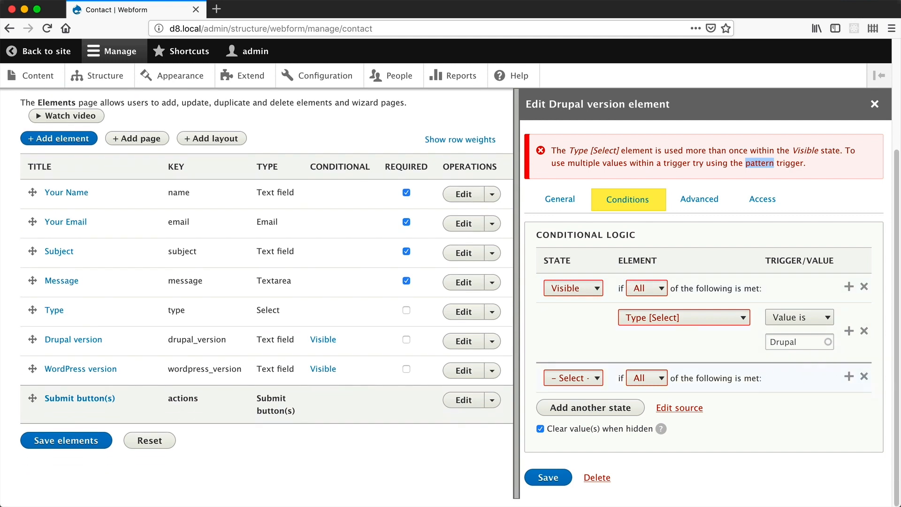
- Switch the Type condition to Pattern with value ^(Drupal & WordPress|Drupal)$
{"action": "left_click", "coordinate": [797, 316]}
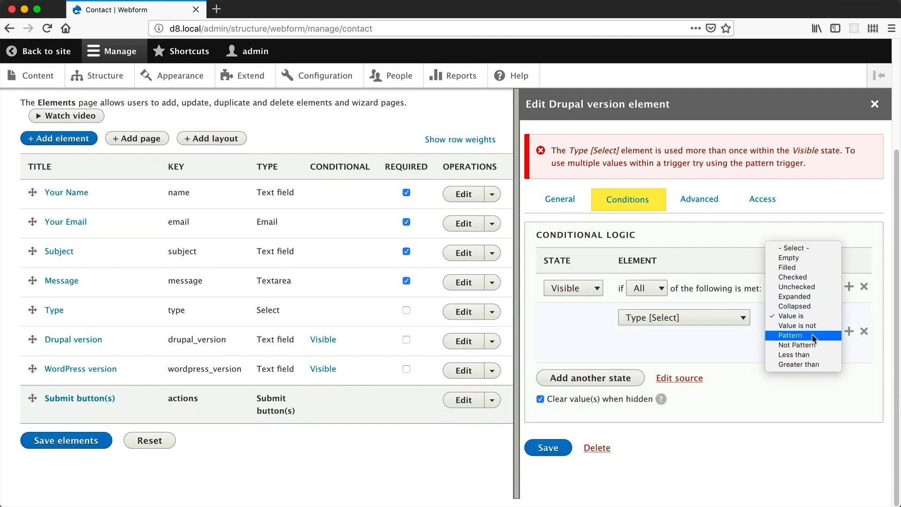
{"action": "left_click", "coordinate": [791, 335]}
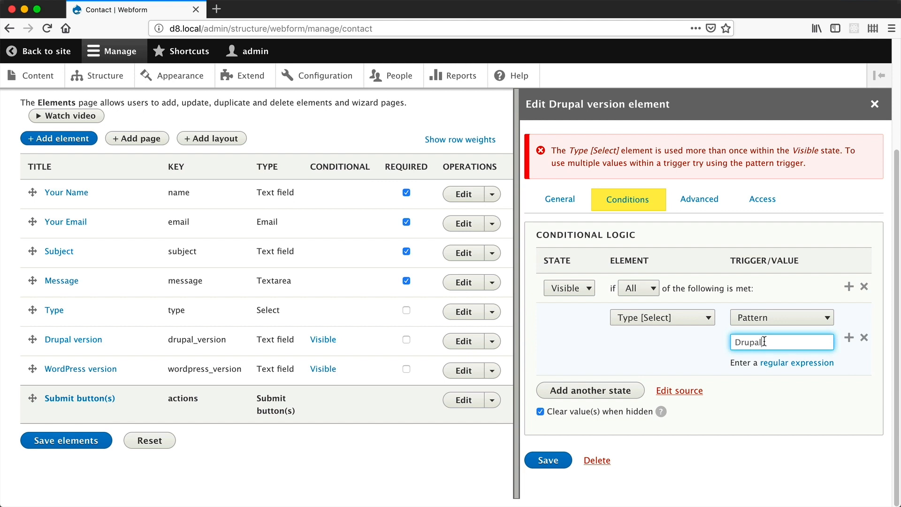
{"action": "double_click", "coordinate": [750, 341]}
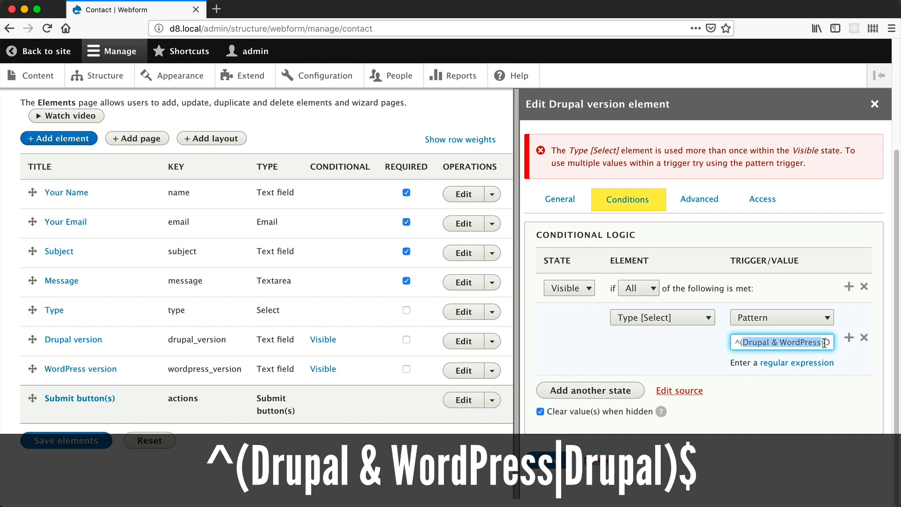
{"action": "type", "text": "D"}
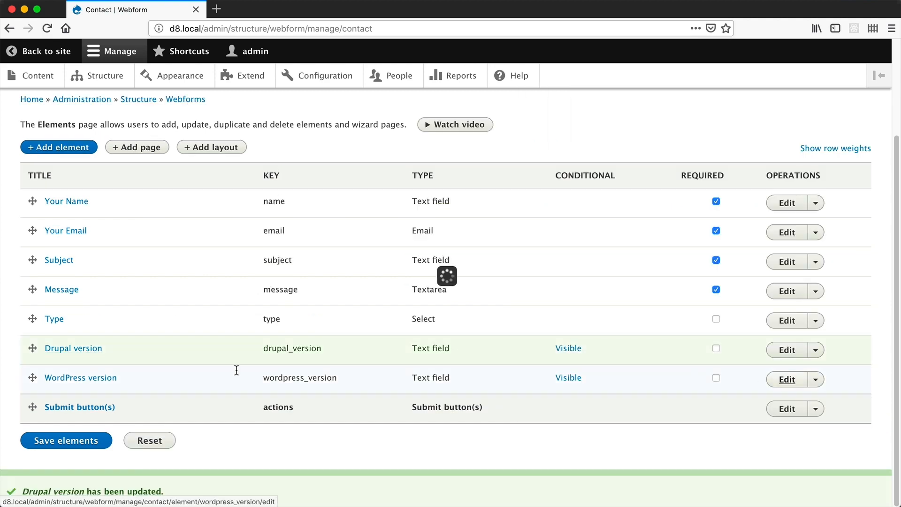
- Change the WordPress version field's Type condition to a Pattern trigger and save it
{"action": "left_click", "coordinate": [786, 379]}
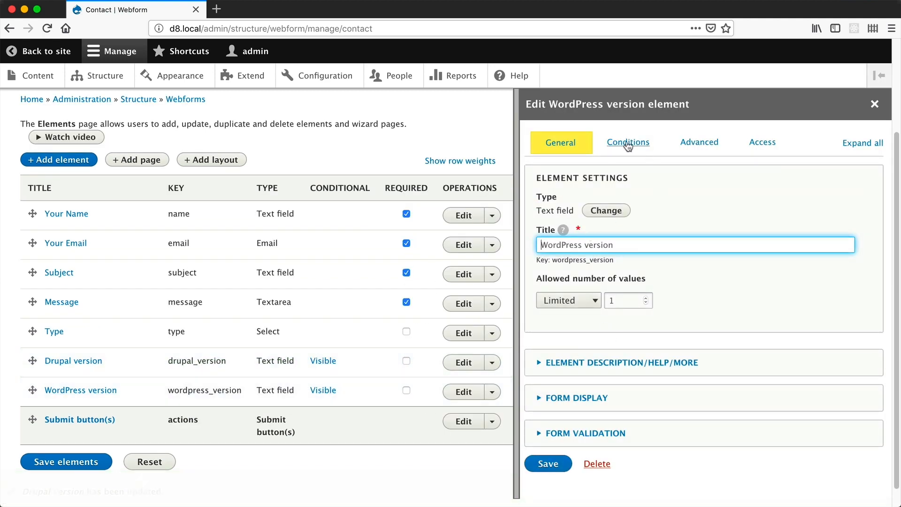
{"action": "left_click", "coordinate": [628, 142]}
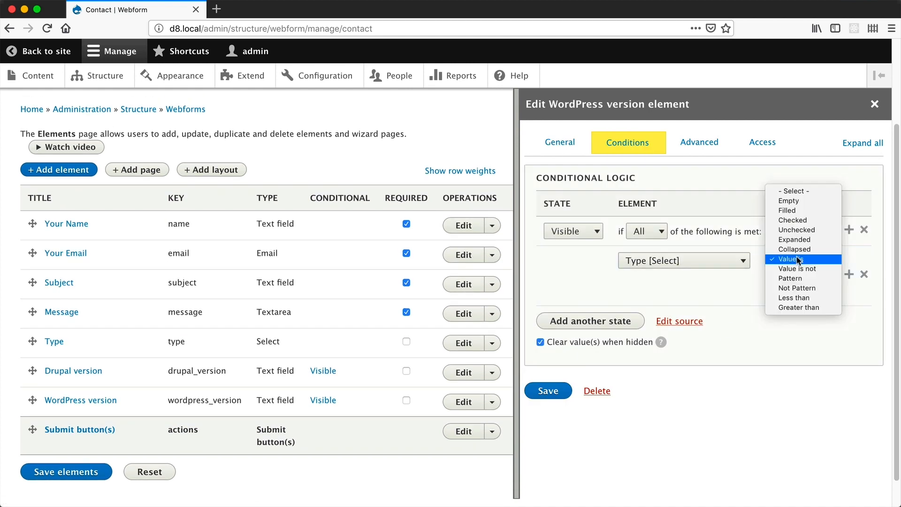
{"action": "left_click", "coordinate": [796, 278]}
{"action": "type", "text": "WordPress|WordPress)$"}
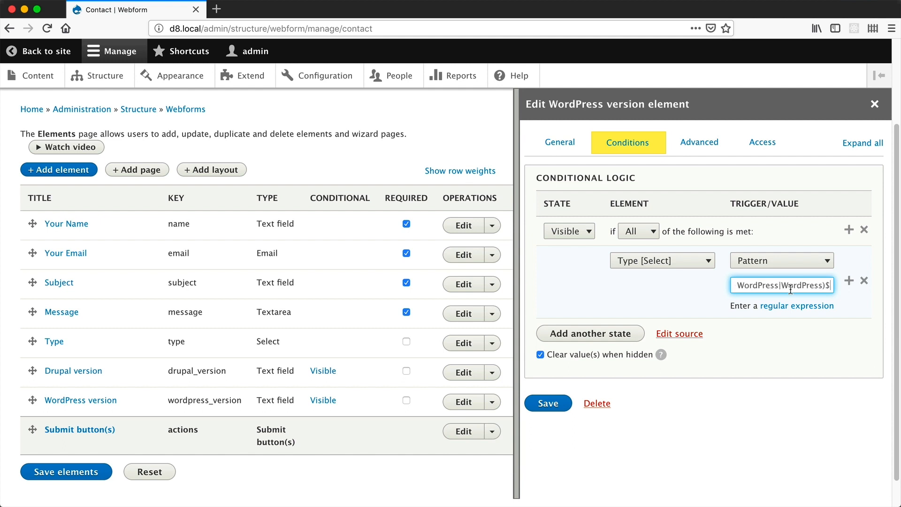
{"action": "left_click", "coordinate": [546, 403]}
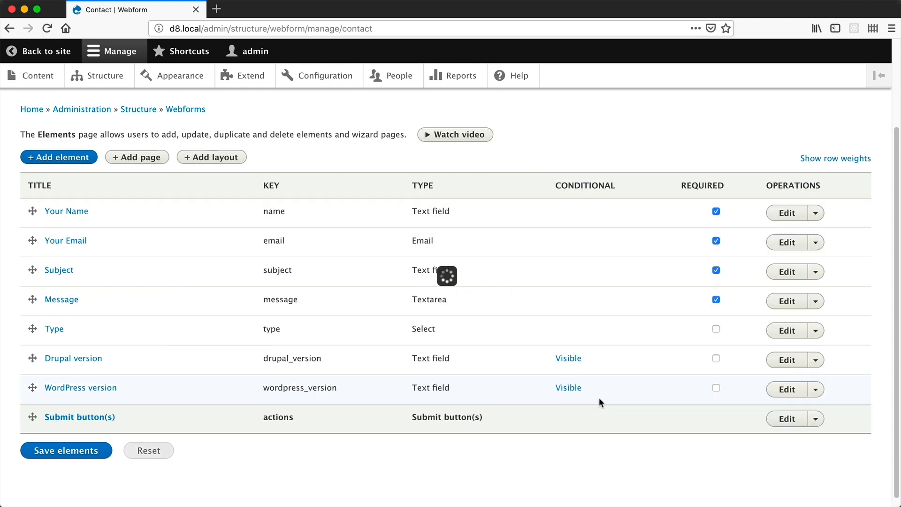
{"action": "left_click", "coordinate": [66, 450]}
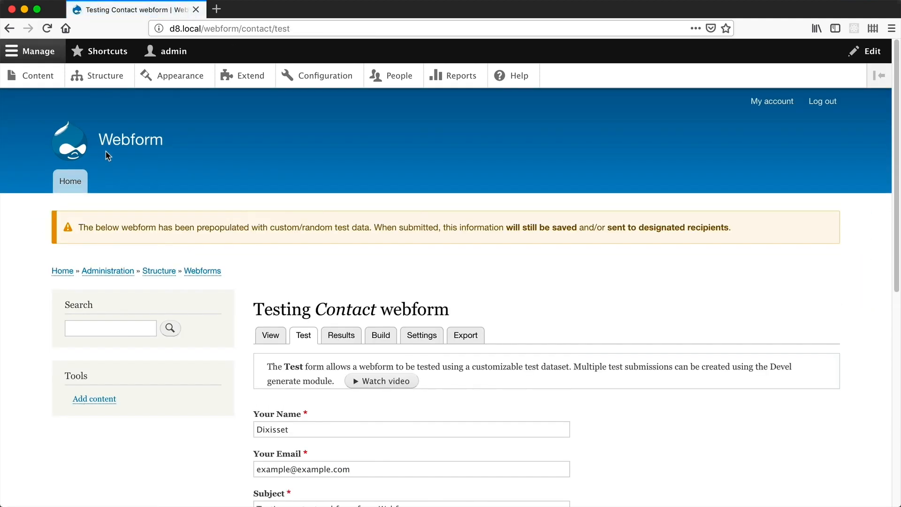
- On the Contact test form, set Type to Drupal, then Drupal & WordPress, checking version fields
{"action": "scroll", "scroll_direction": "down", "scroll_amount": 3}
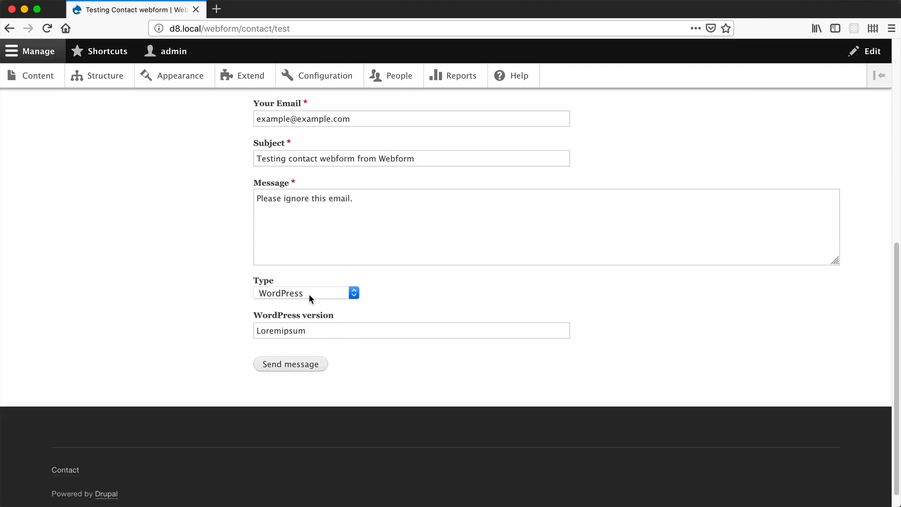
{"action": "left_click", "coordinate": [301, 293]}
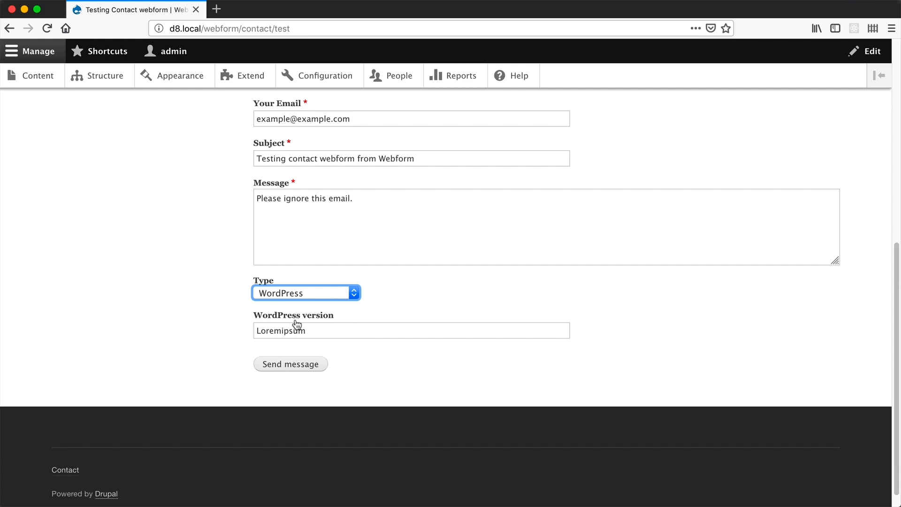
{"action": "left_click", "coordinate": [301, 292]}
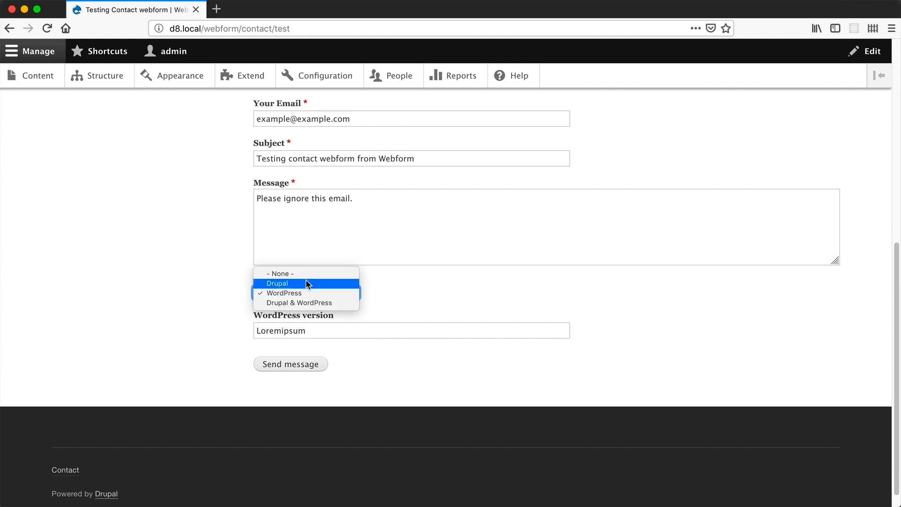
{"action": "left_click", "coordinate": [278, 282]}
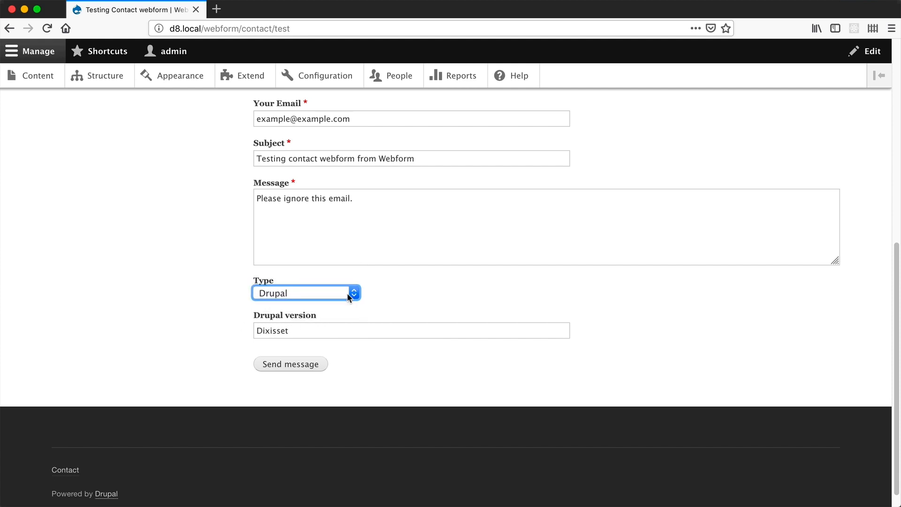
{"action": "left_click", "coordinate": [304, 292]}
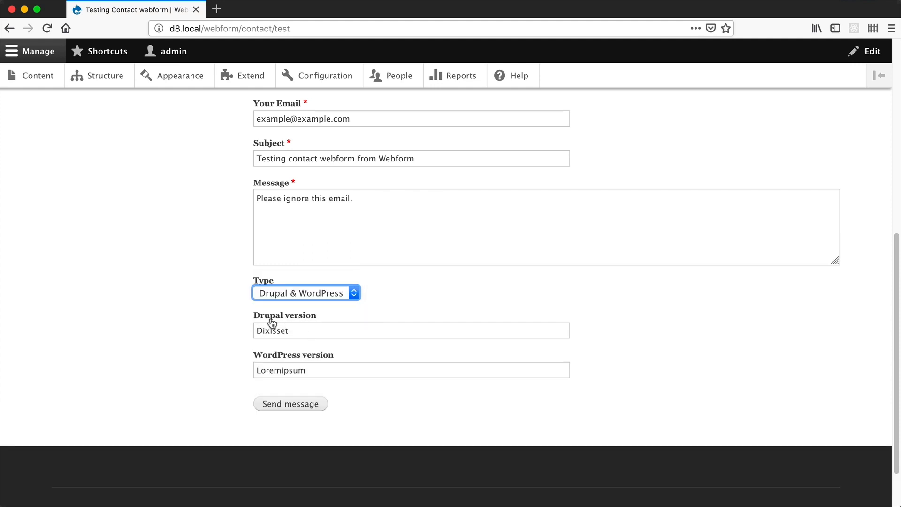
{"action": "mouse_move", "coordinate": [266, 358]}
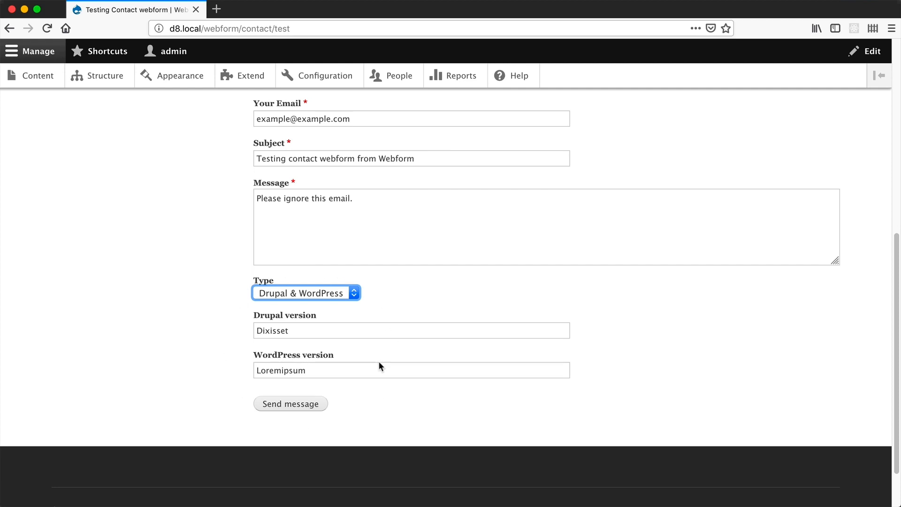
{"action": "mouse_move", "coordinate": [506, 257]}
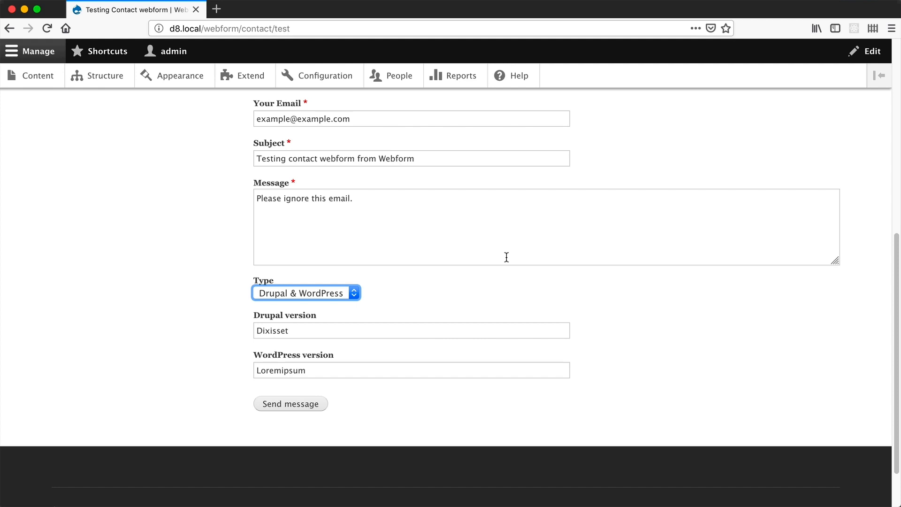
{"action": "mouse_move", "coordinate": [455, 319]}
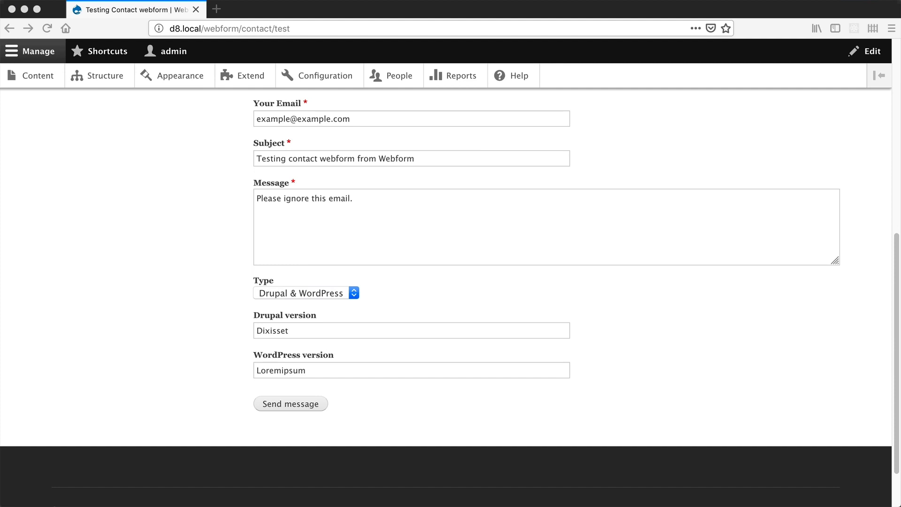
{"action": "mouse_move", "coordinate": [328, 302]}
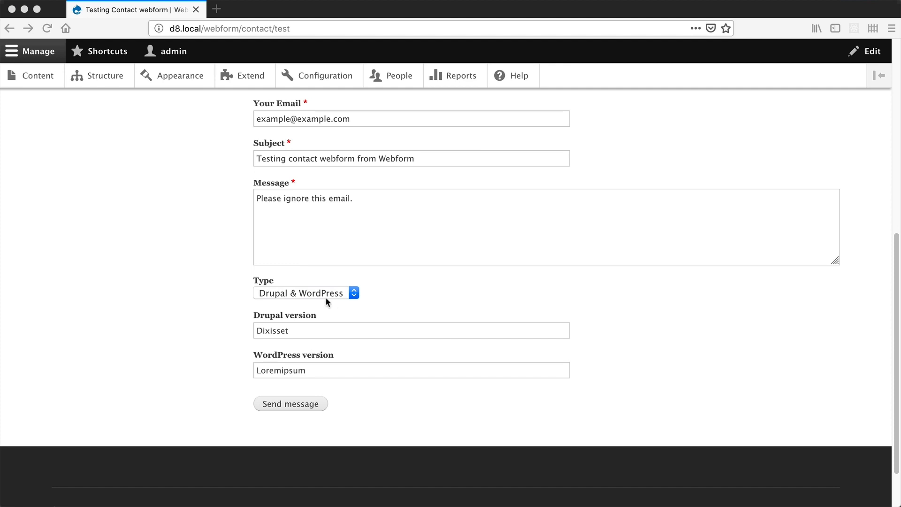
- In regex101, enter ^(Drupal & WordPress|Drupal)$ and try Drupal and WordPress as test strings
{"action": "left_click", "coordinate": [356, 9]}
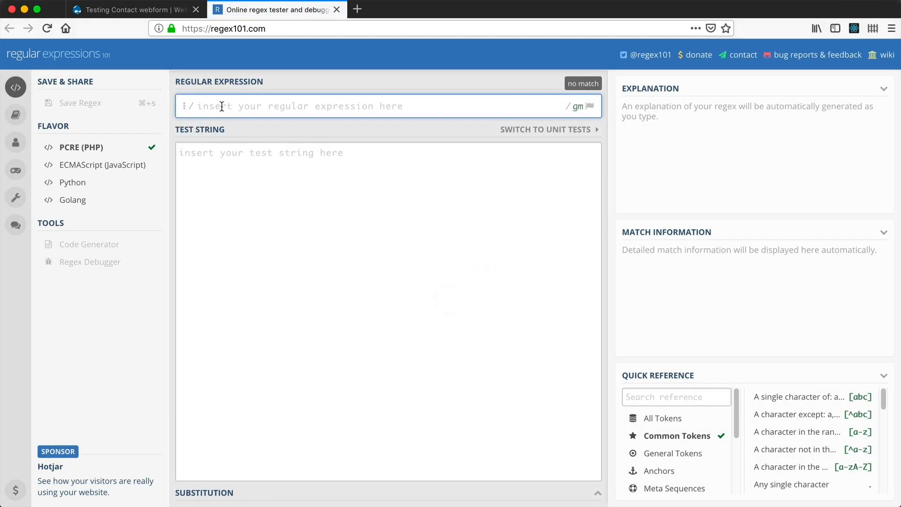
{"action": "type", "text": "^(Drupal & WordPress|Drupal)$"}
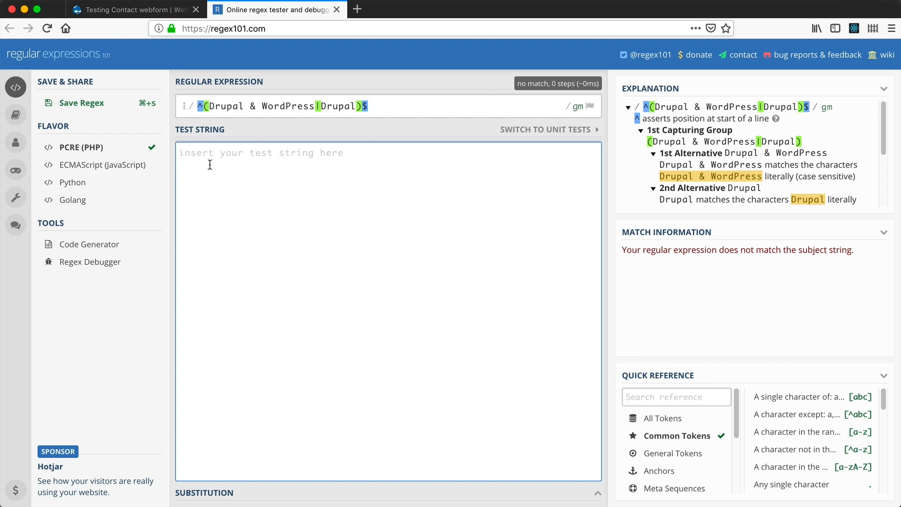
{"action": "type", "text": "Drupal"}
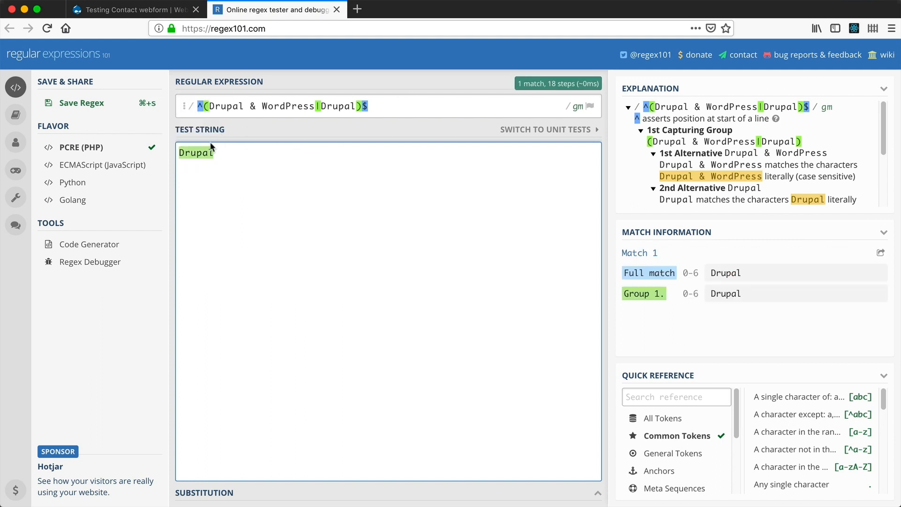
{"action": "mouse_move", "coordinate": [195, 152]}
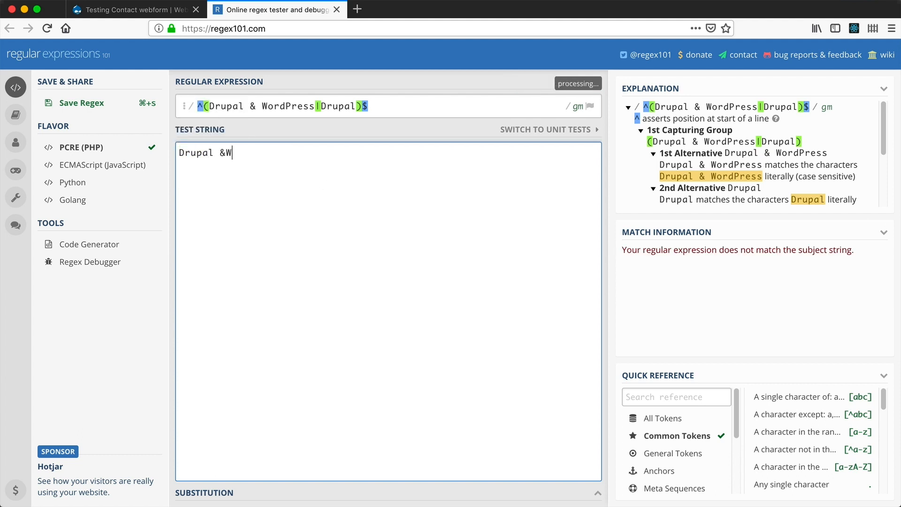
{"action": "type", "text": "ordPress"}
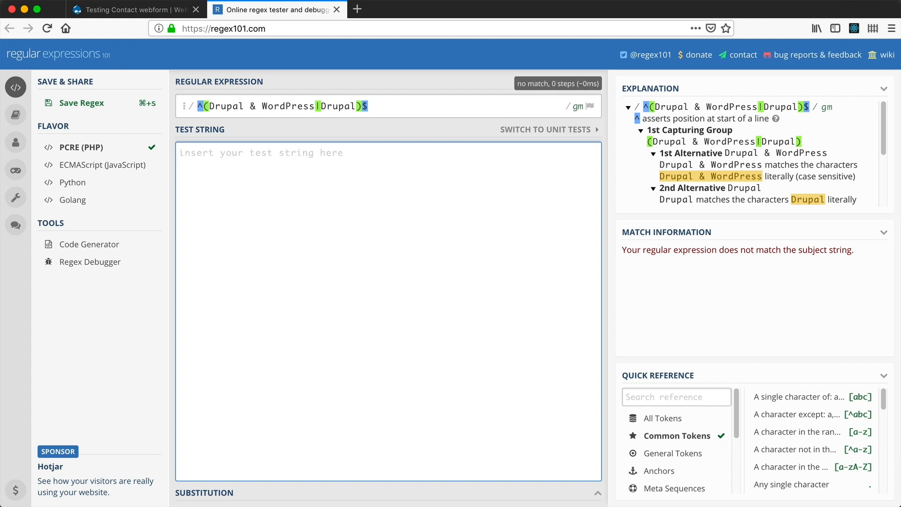
- Test drupal, DRUPAL and 'Drupal ' for no match, then exact Drupal for a match
{"action": "type", "text": "drupal"}
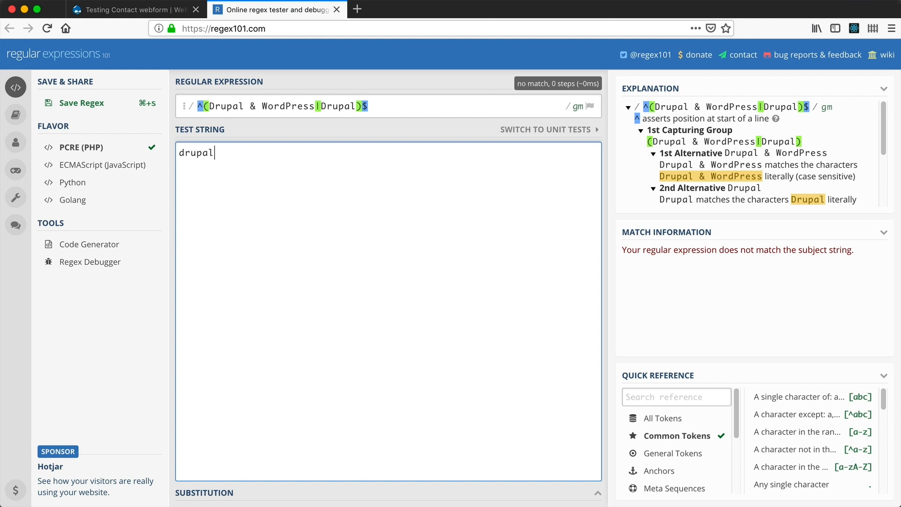
{"action": "double_click", "coordinate": [195, 152]}
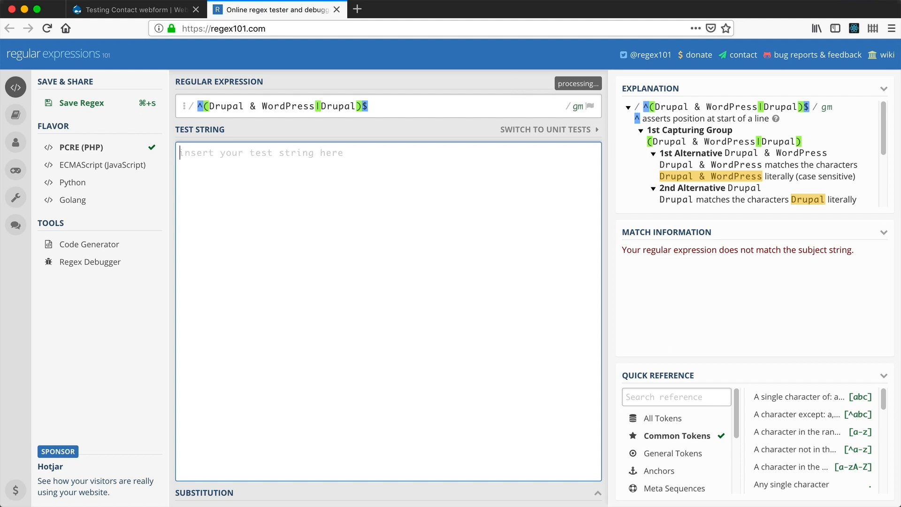
{"action": "type", "text": "DRUPAL"}
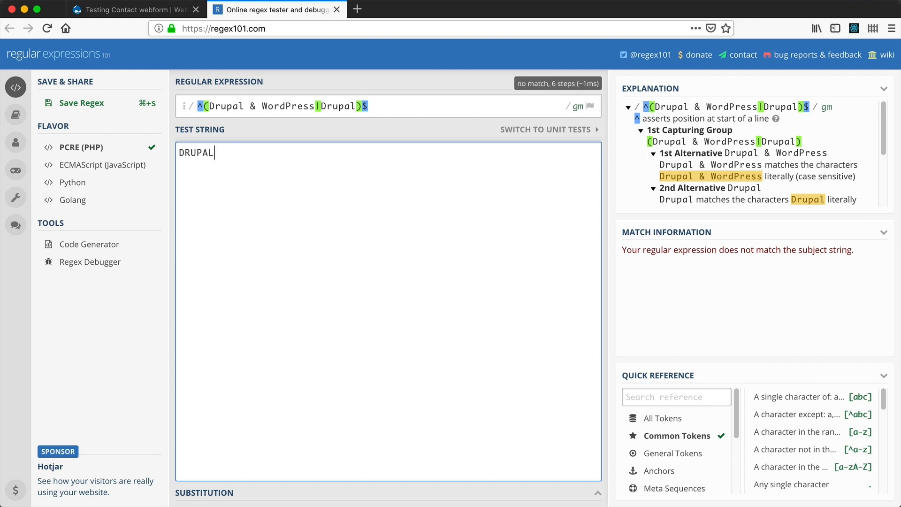
{"action": "key", "text": "BackSpace"}
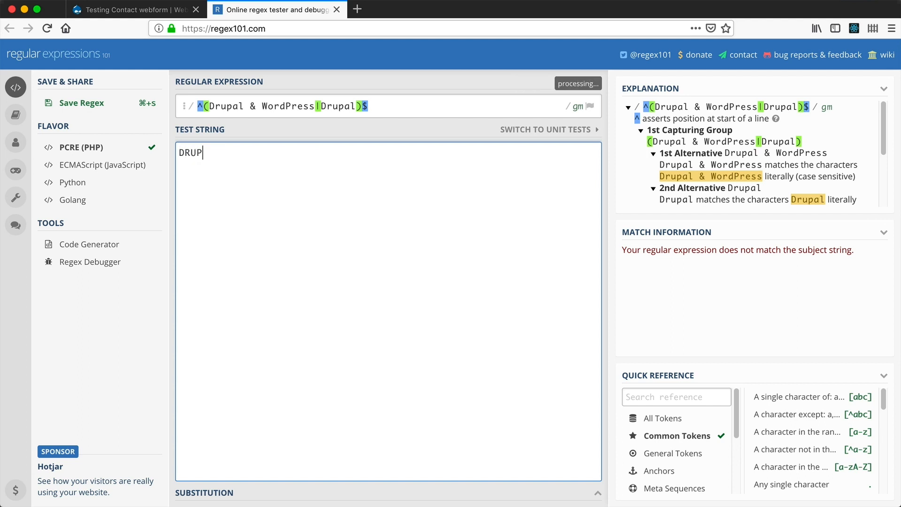
{"action": "type", "text": "Drupal"}
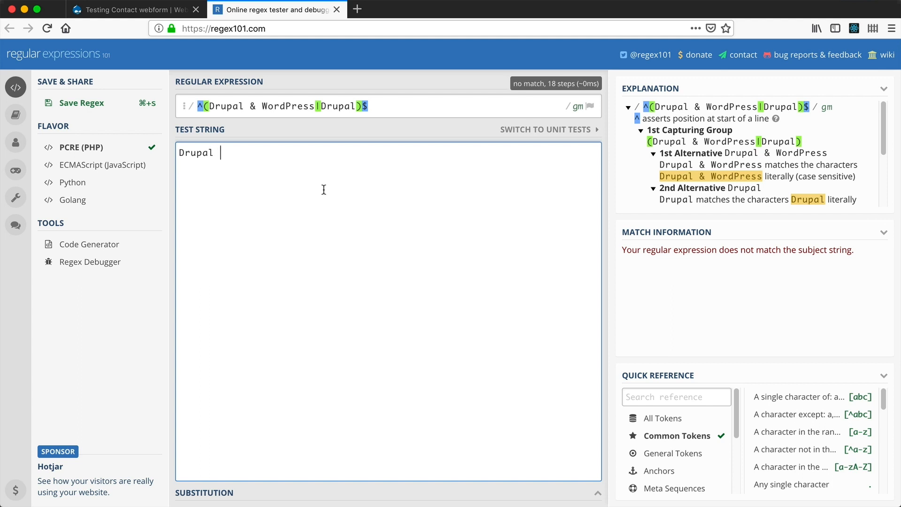
{"action": "key", "text": "Backspace"}
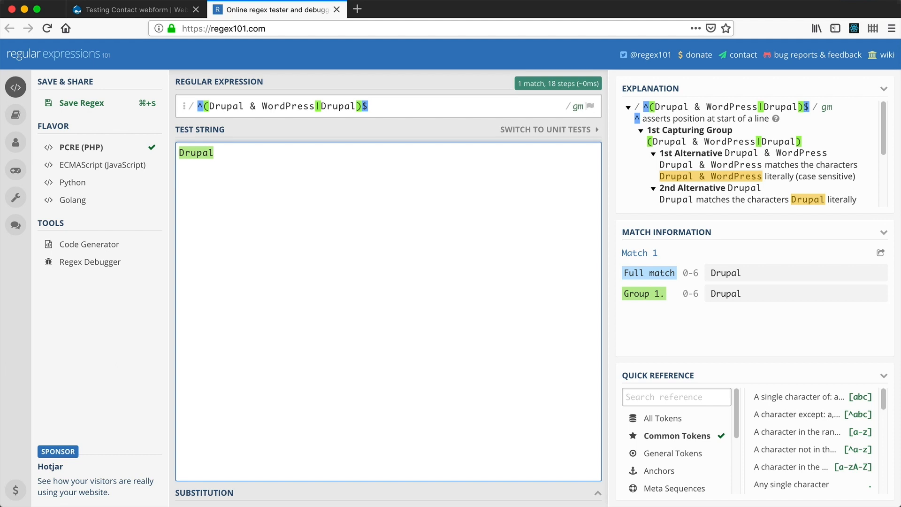
{"action": "left_click", "coordinate": [214, 152]}
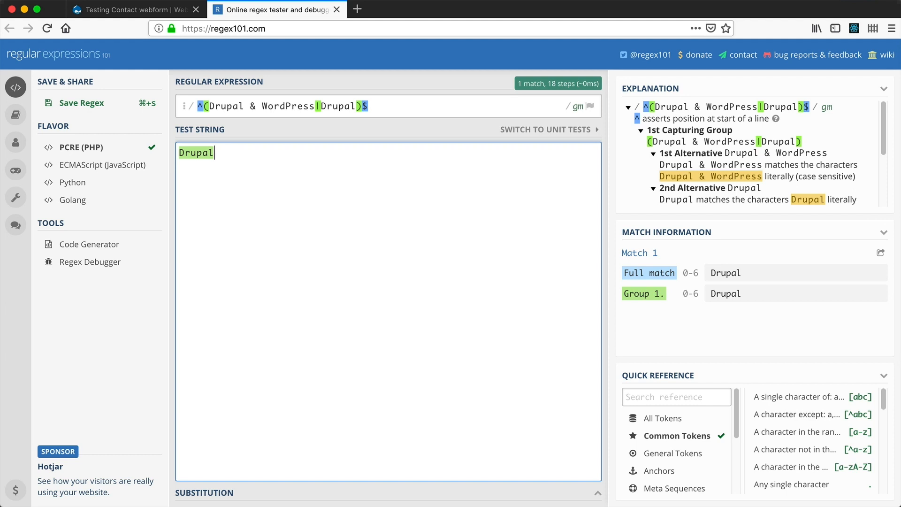